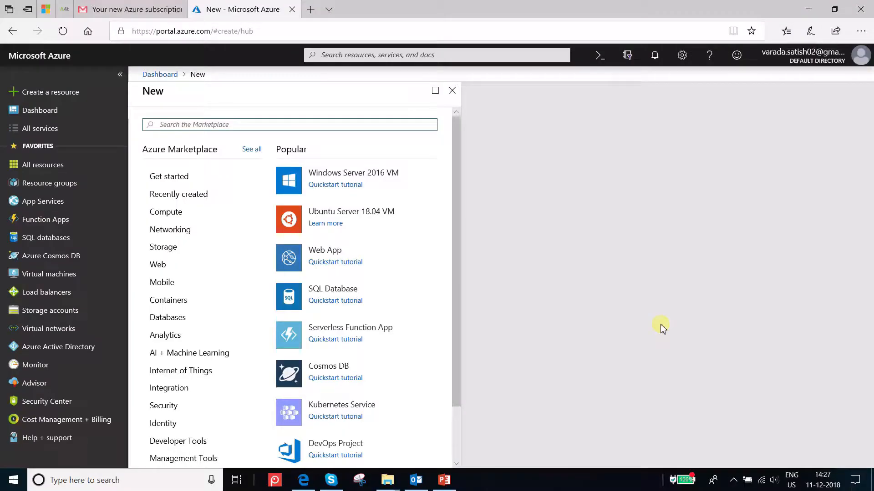
mouse_move(743, 400)
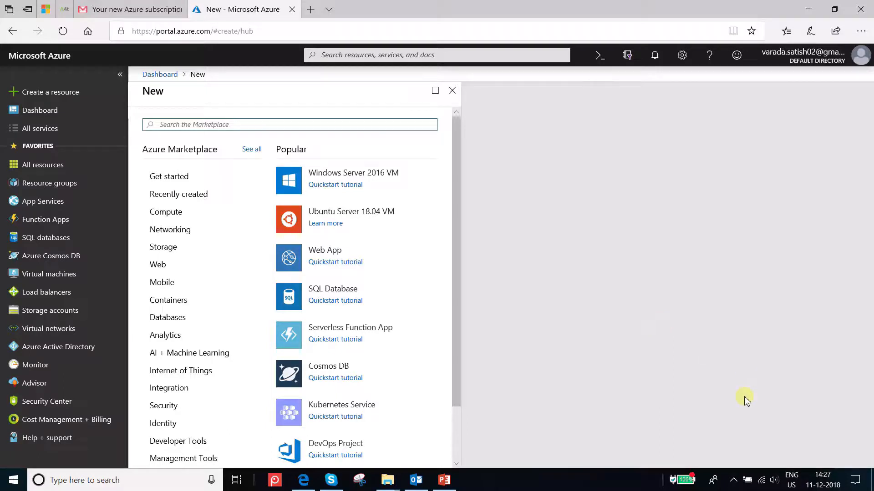
mouse_move(672, 367)
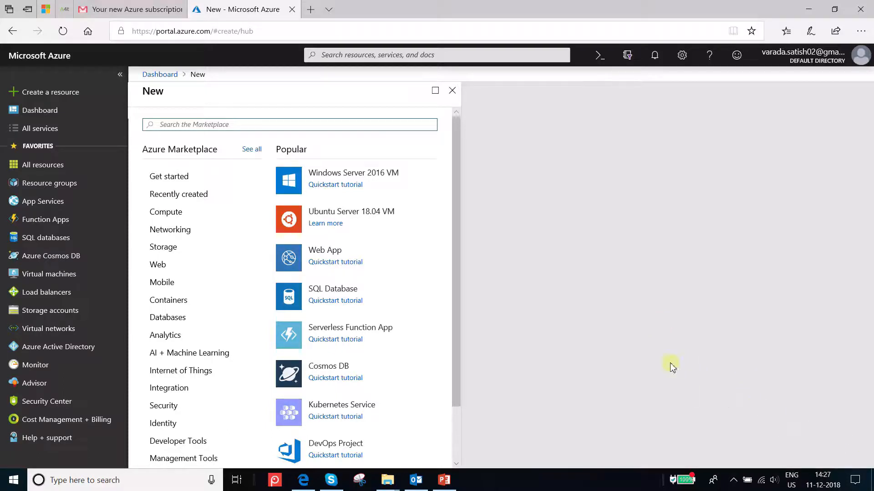
mouse_move(639, 320)
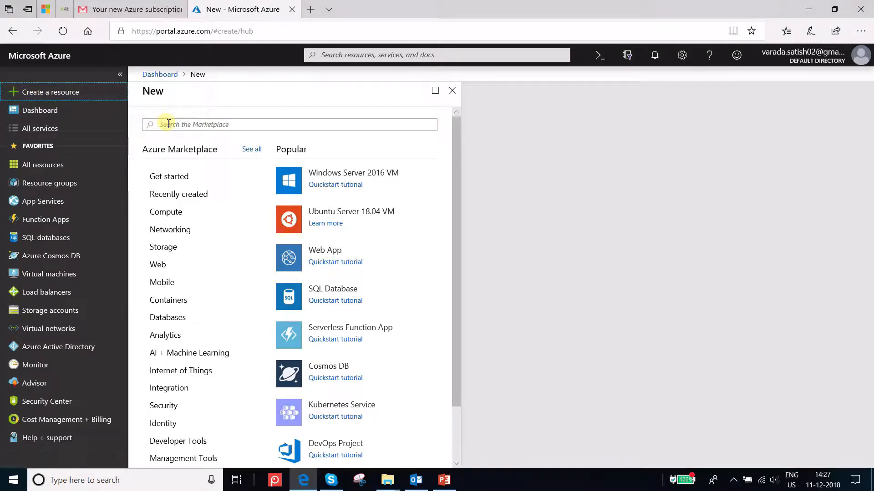
- Search the Marketplace for 'Stream' and choose the Stream Analytics job offering
text(SQ)
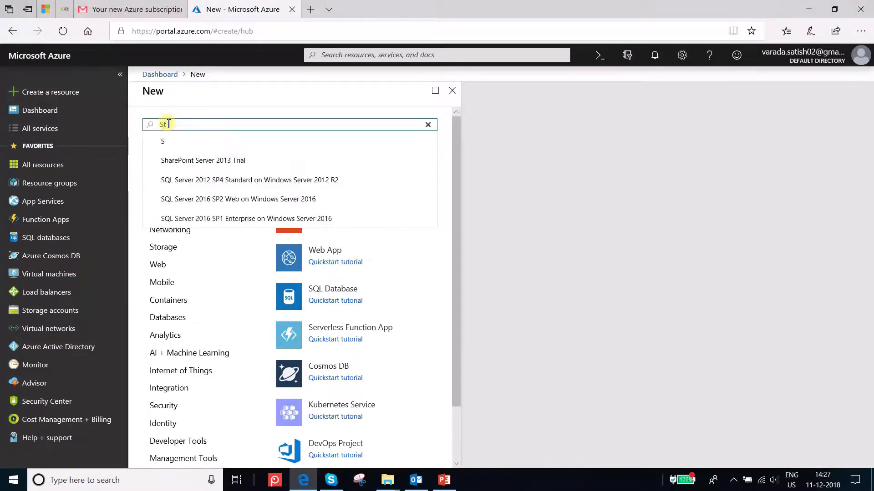
text(tream)
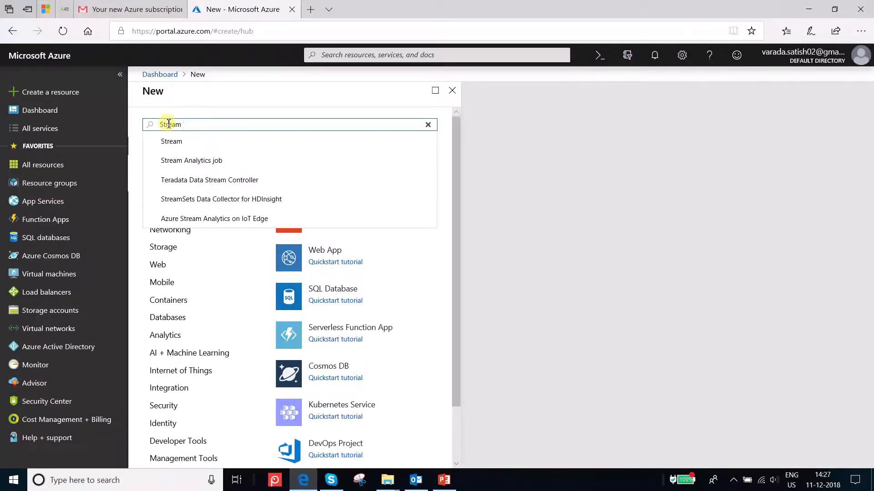
mouse_move(187, 164)
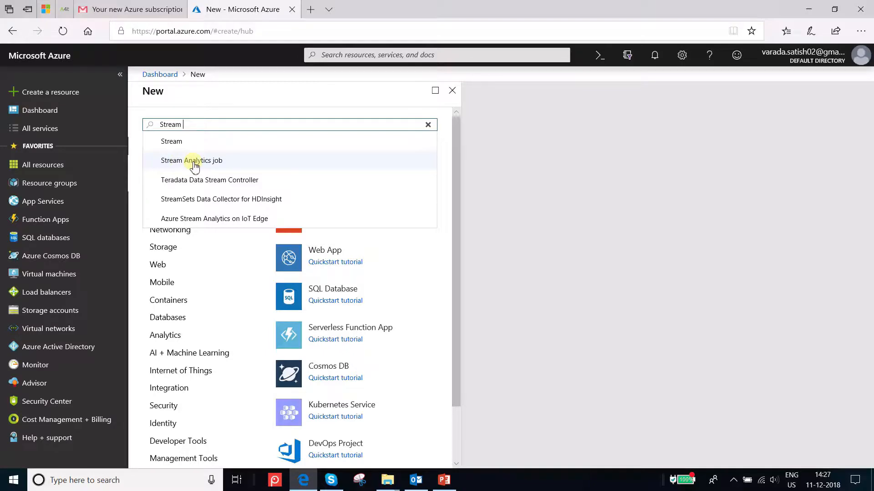
click(191, 161)
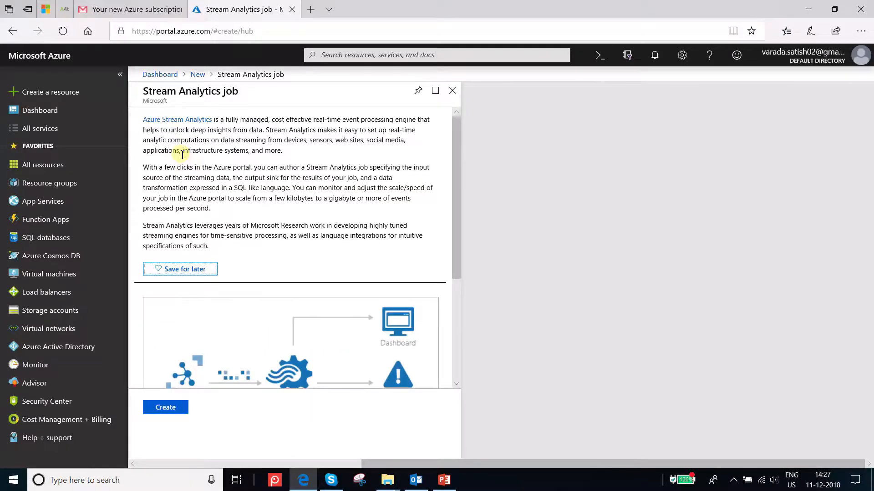
mouse_move(201, 267)
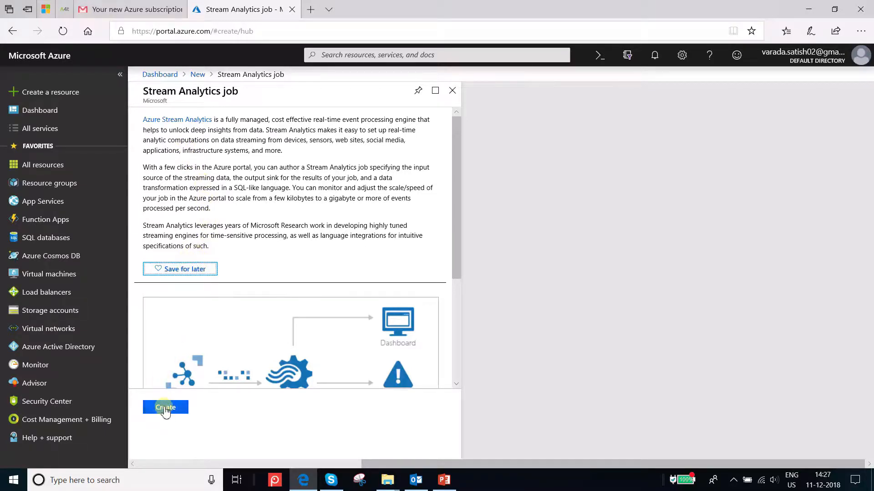
- Start a new job named kproiotdevdataprocessing under the Pay-As-You-Go subscription
click(166, 407)
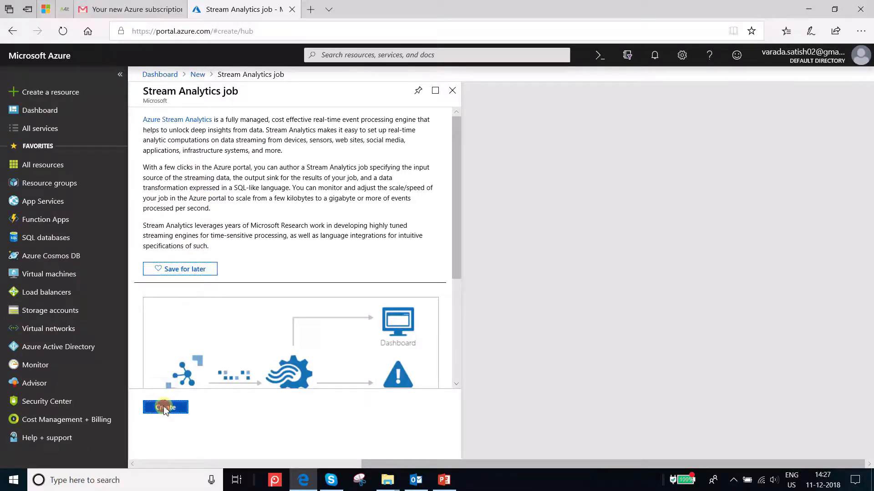
click(166, 407)
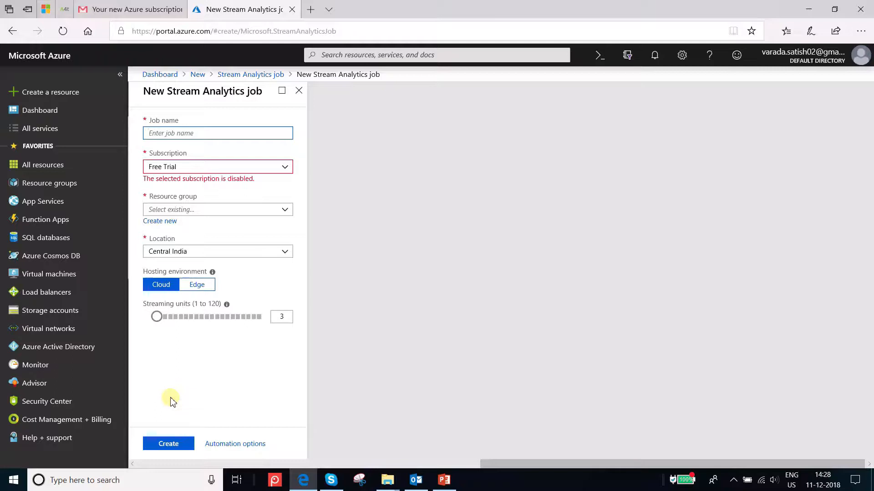
mouse_move(209, 191)
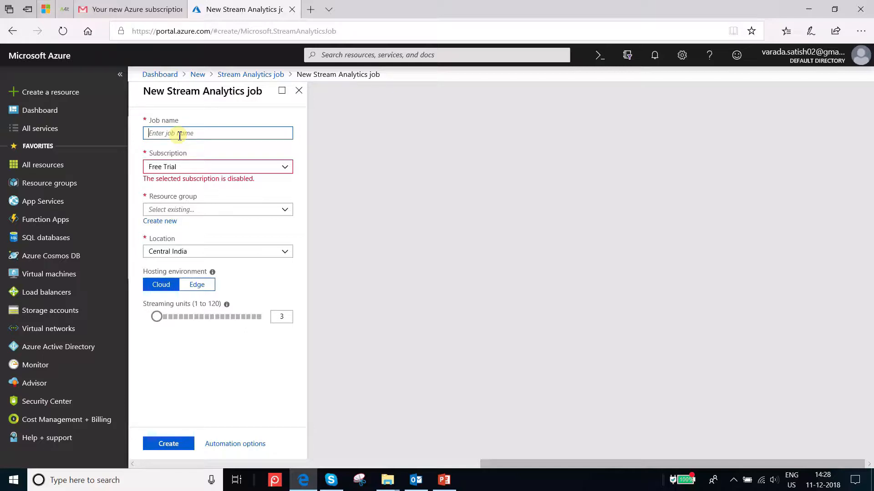
mouse_move(167, 204)
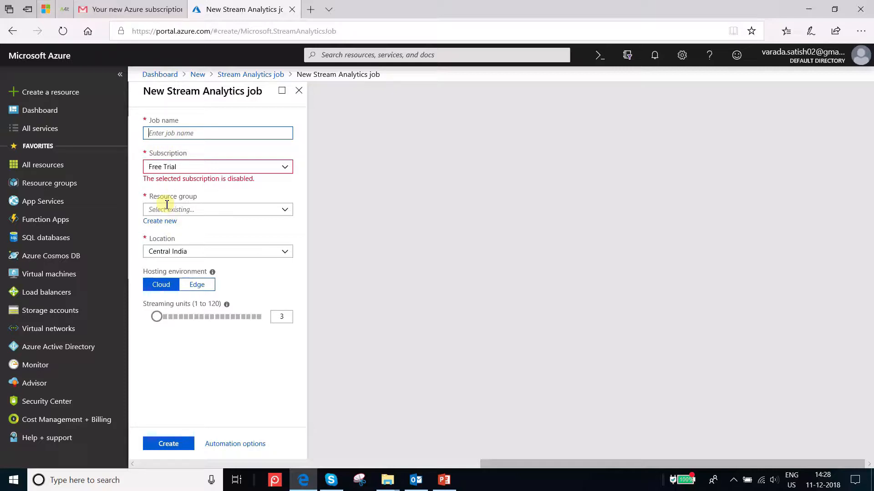
click(217, 132)
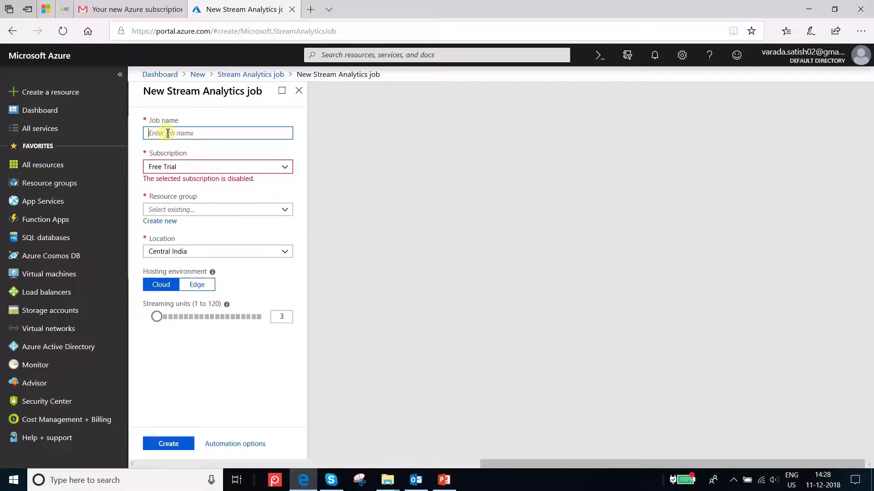
text(k)
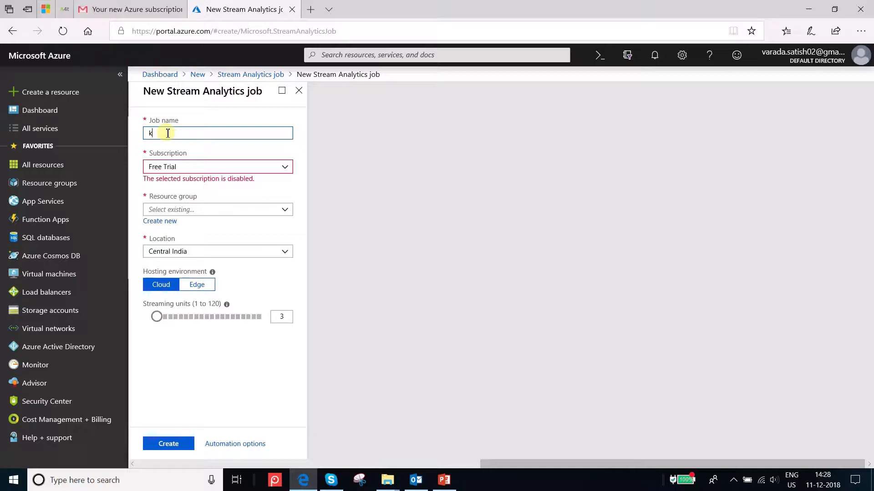
text(proj)
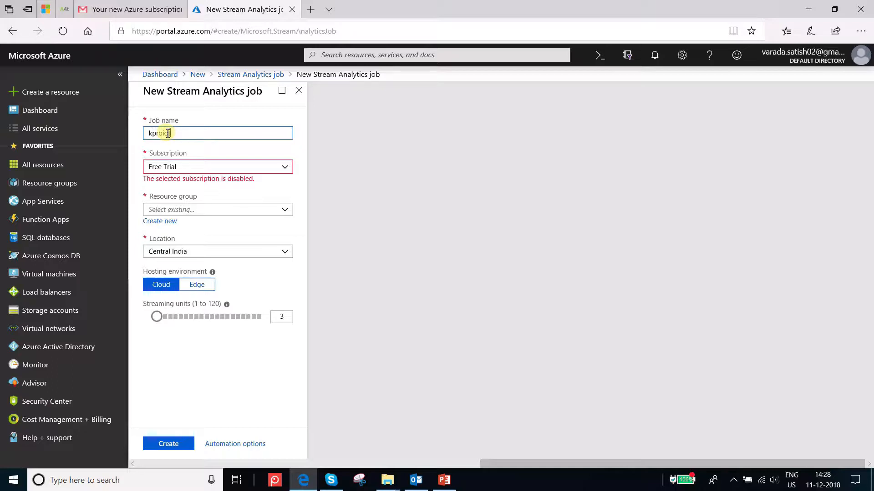
text(dev)
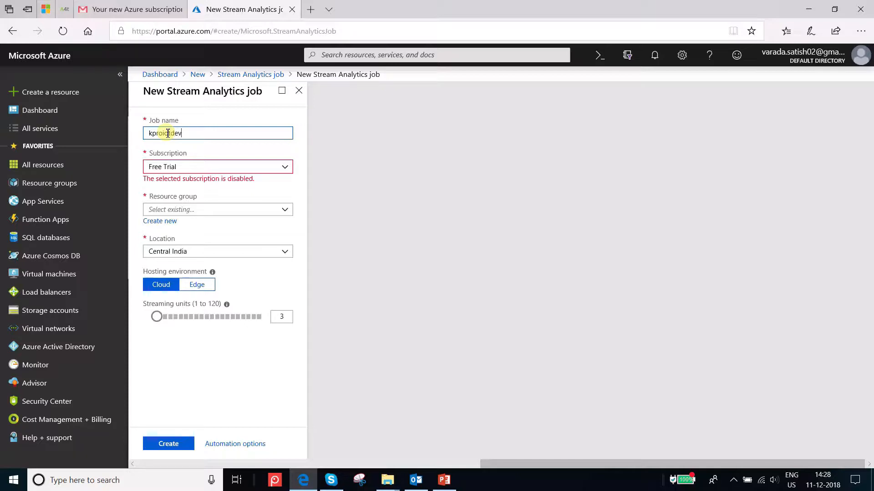
text(datapr)
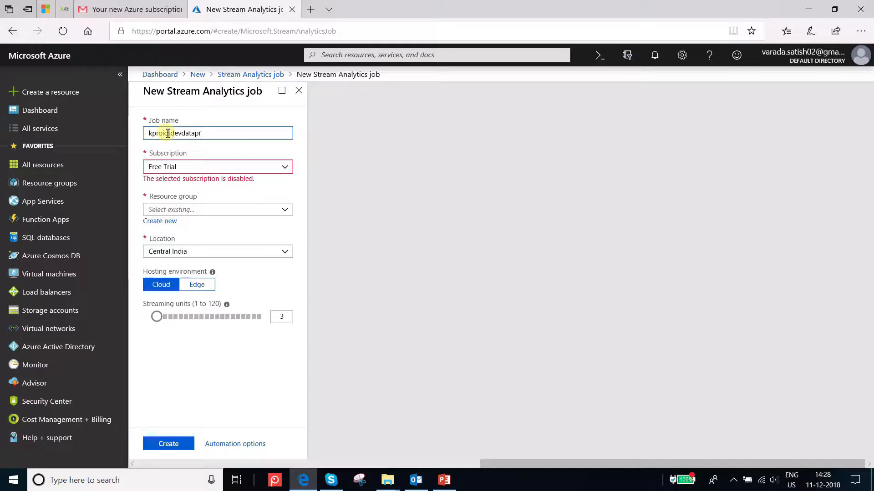
text(ocessing)
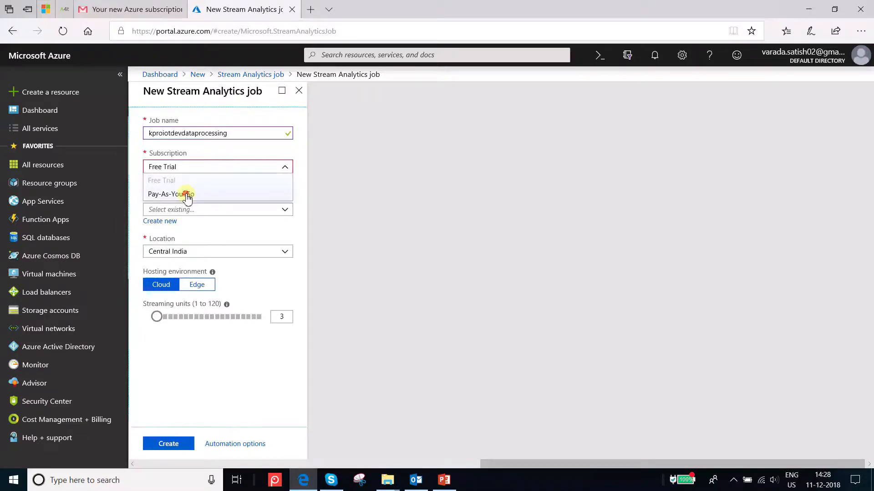
click(178, 194)
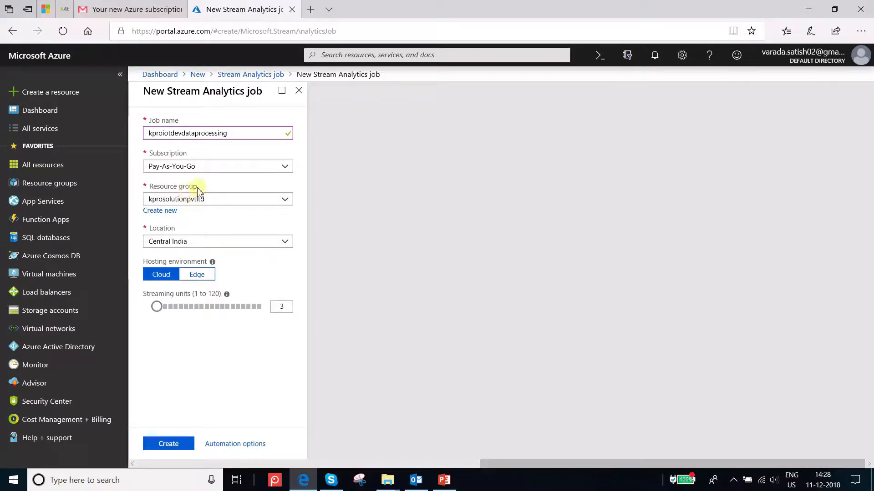
mouse_move(189, 198)
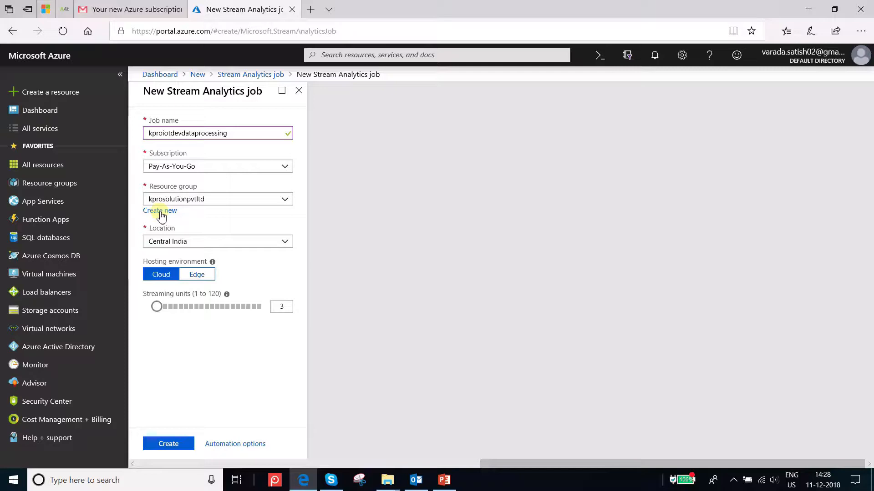
mouse_move(210, 213)
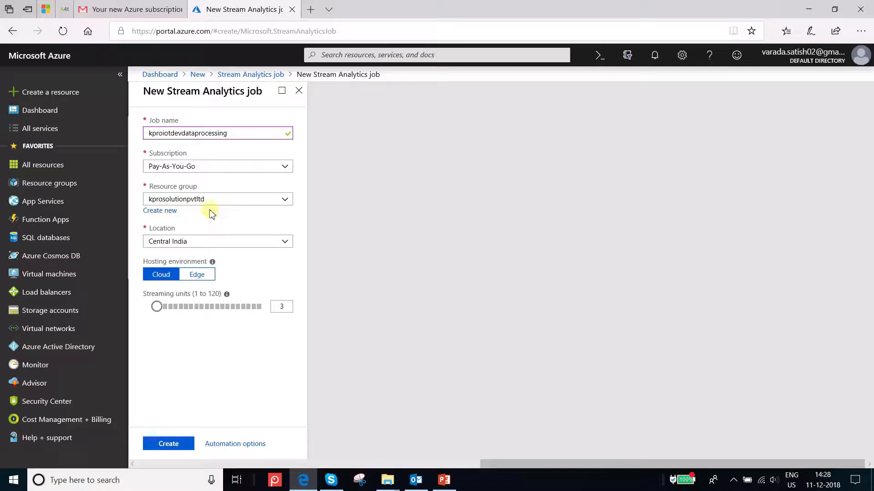
mouse_move(160, 214)
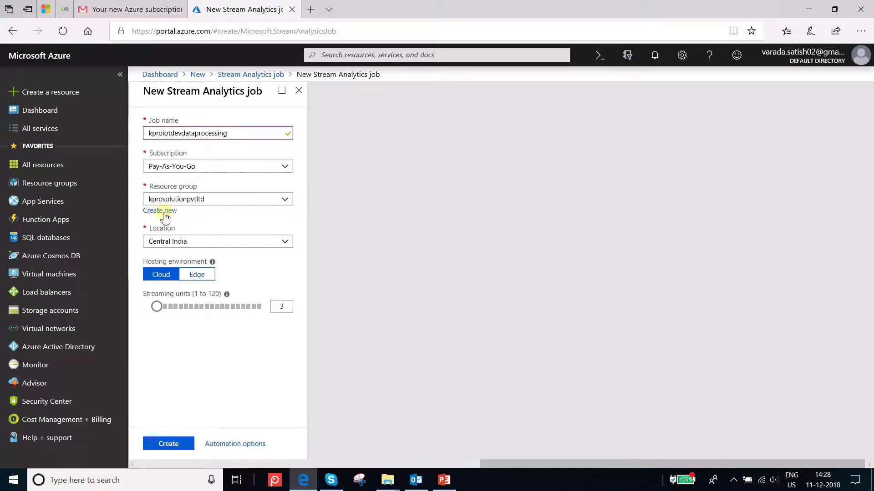
- Create a new resource group kprosolutionspvtltd with location Central India for the job
click(160, 211)
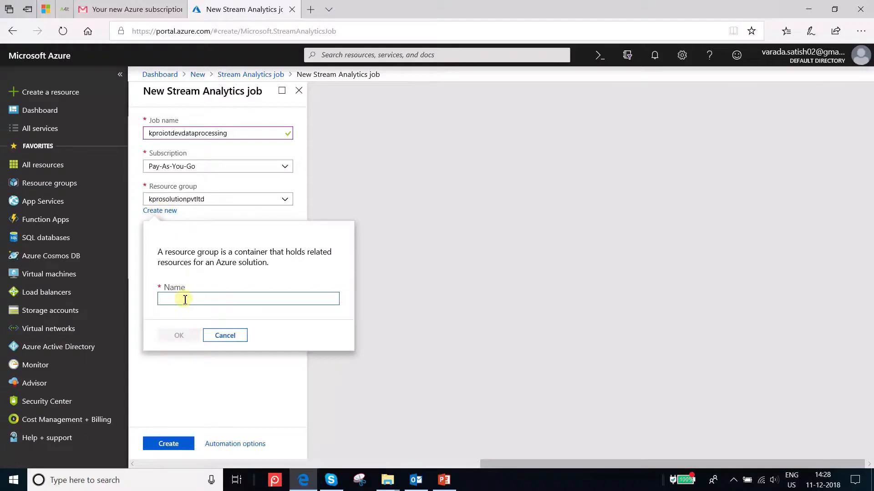
text(kprosolutionspvtltd)
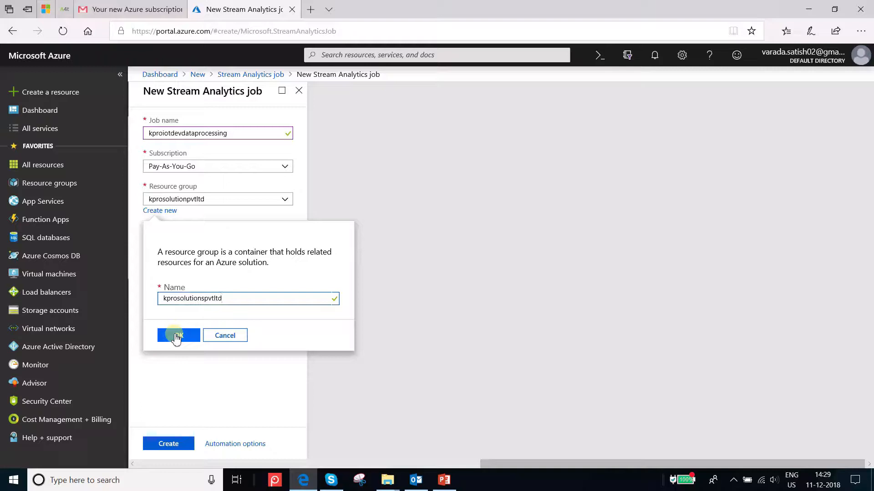
click(177, 335)
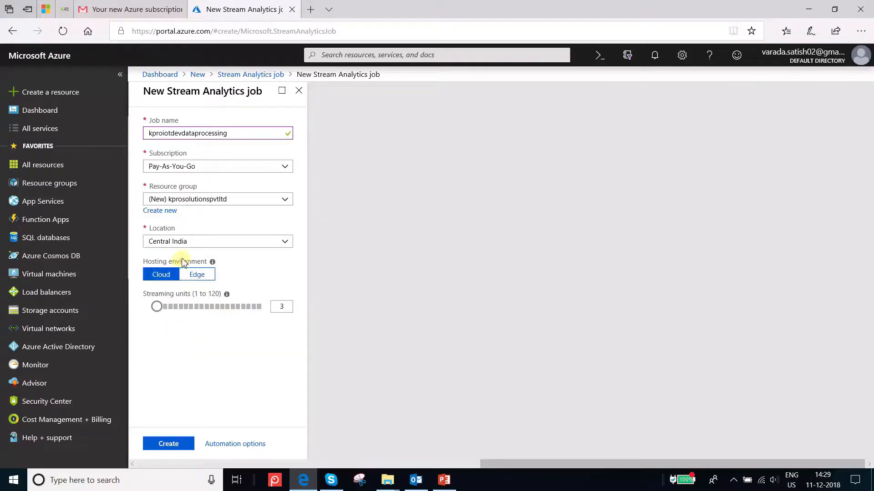
mouse_move(236, 248)
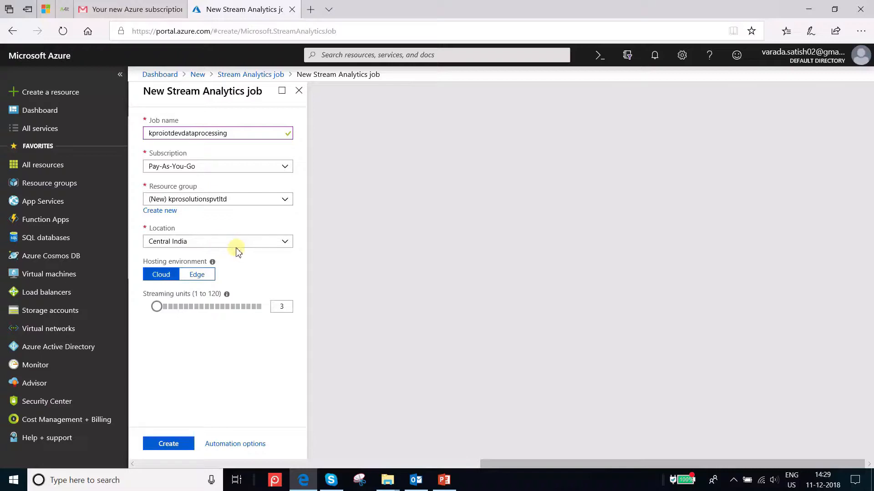
mouse_move(215, 363)
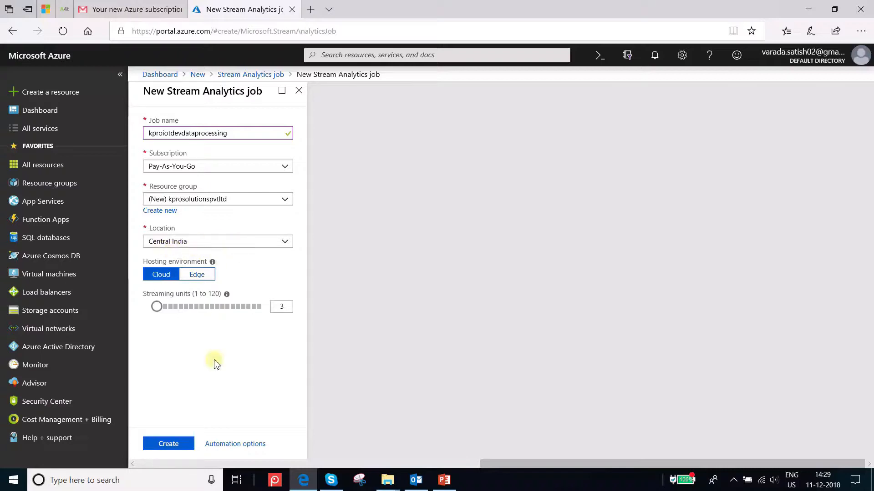
click(169, 444)
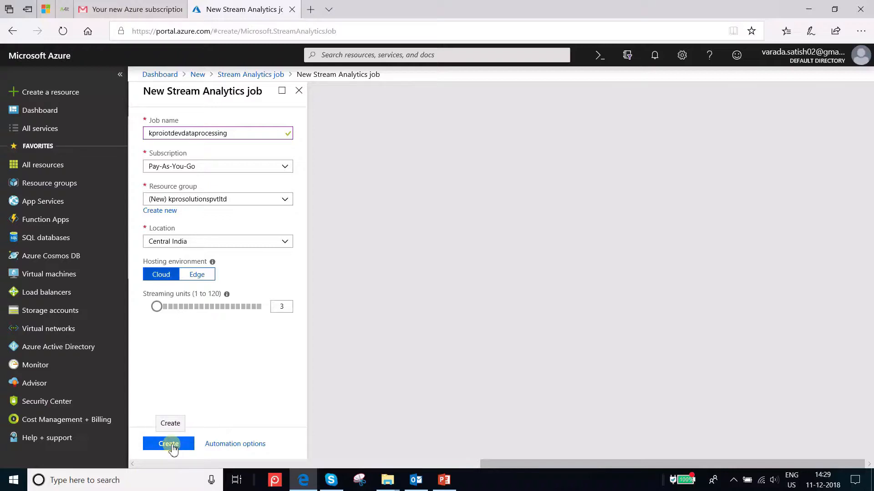
- Submit the job settings so validation and deployment begin
click(168, 444)
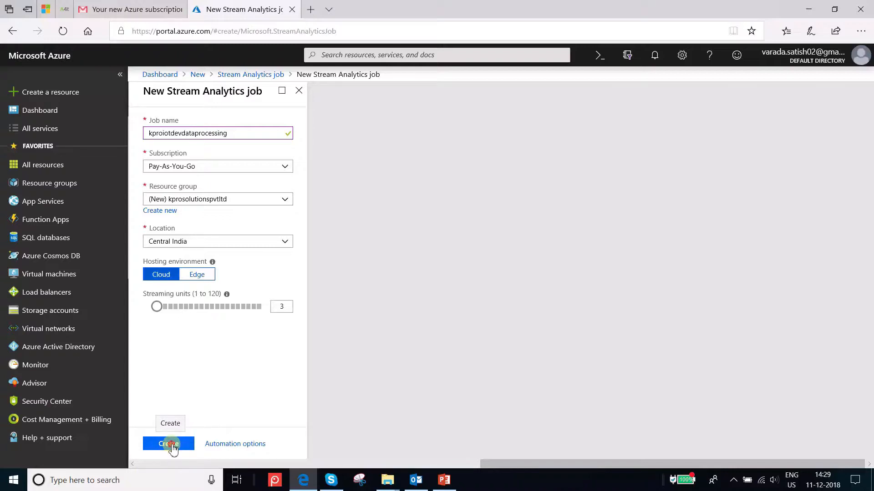
click(168, 444)
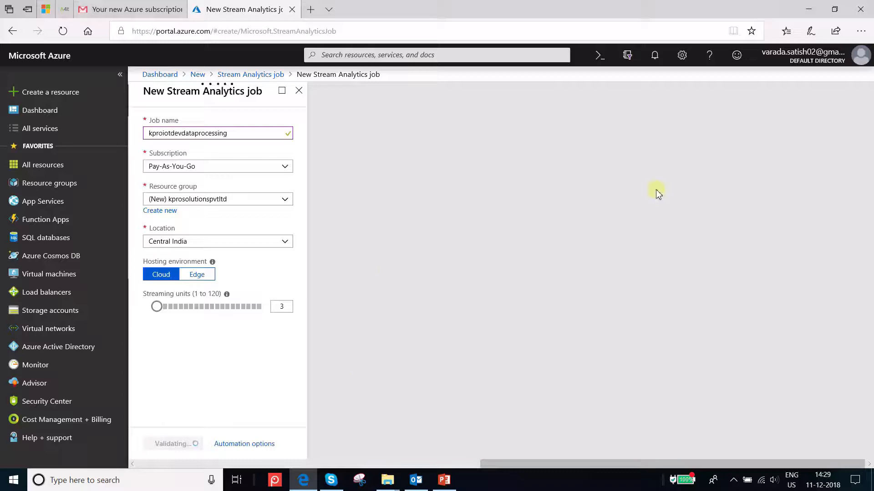
mouse_move(727, 234)
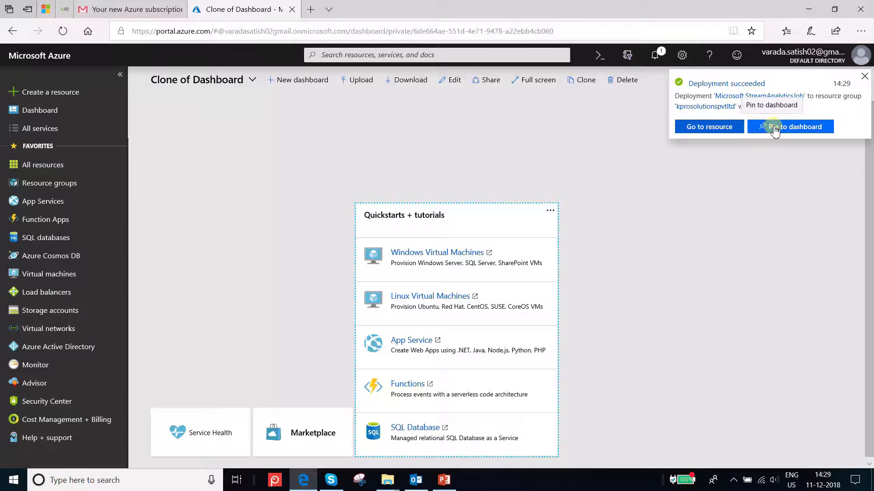
- Pin the deployed kproiotdevdataprocessing job to the dashboard from the notification
click(790, 126)
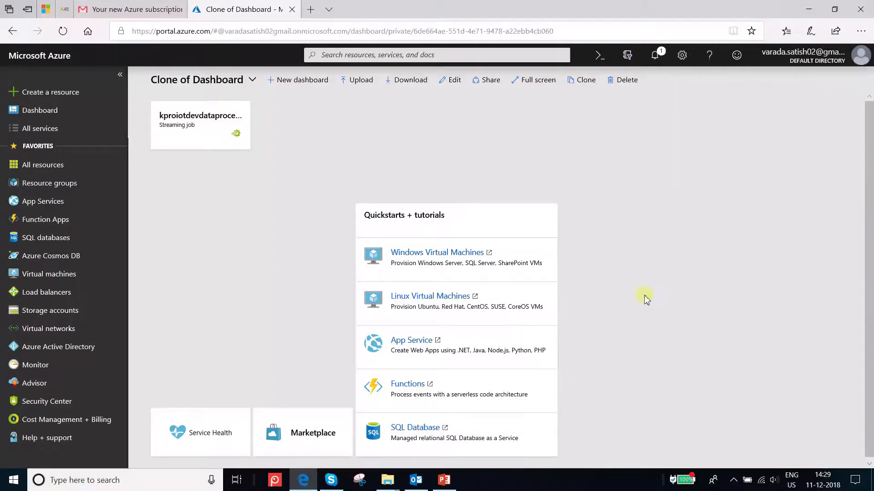
mouse_move(199, 182)
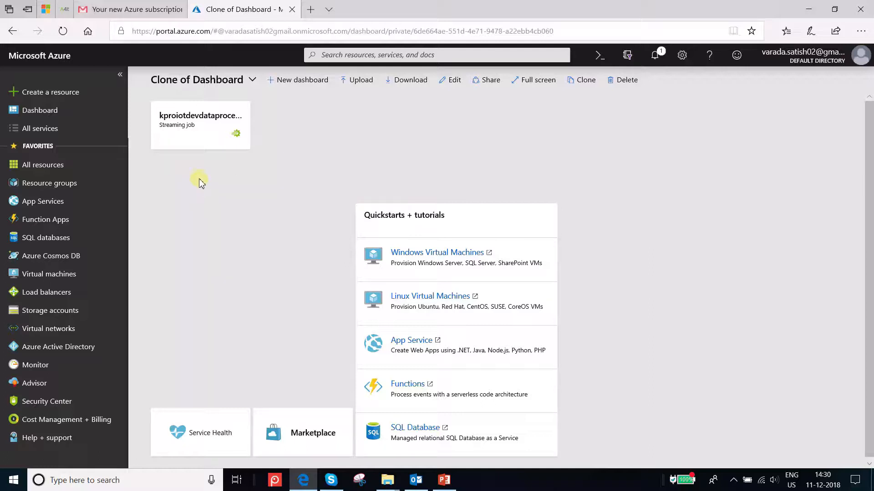
mouse_move(204, 132)
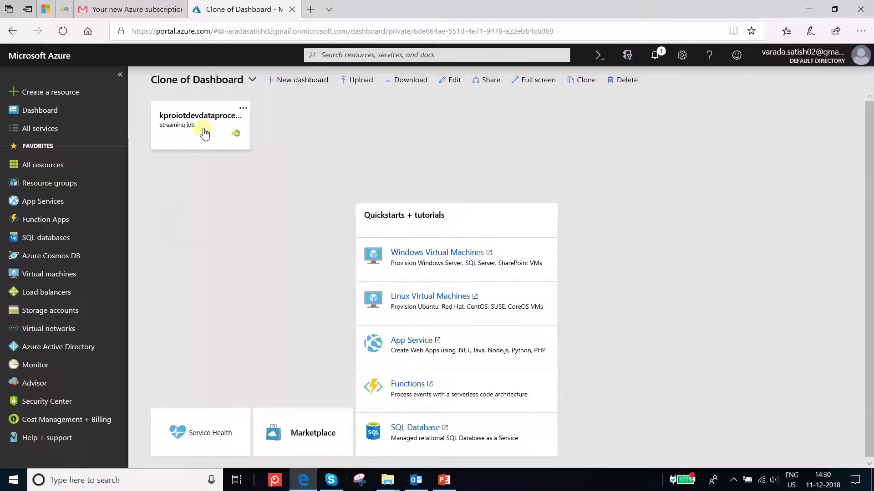
mouse_move(232, 141)
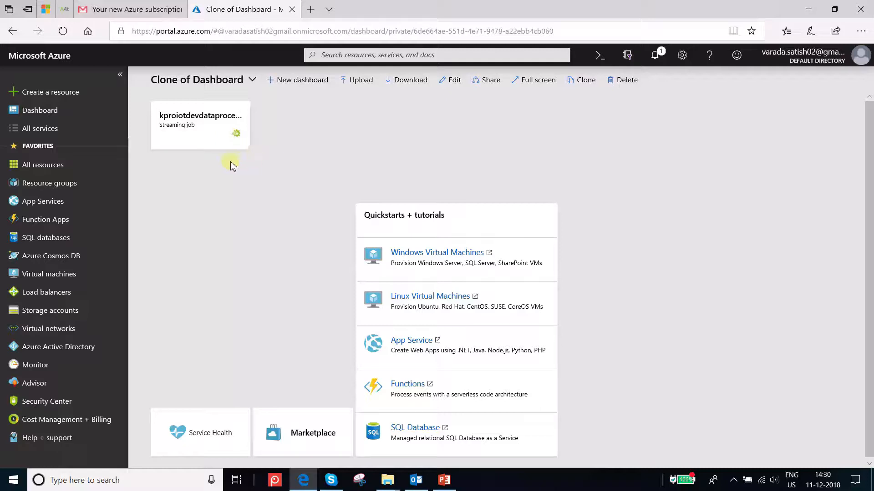
mouse_move(228, 160)
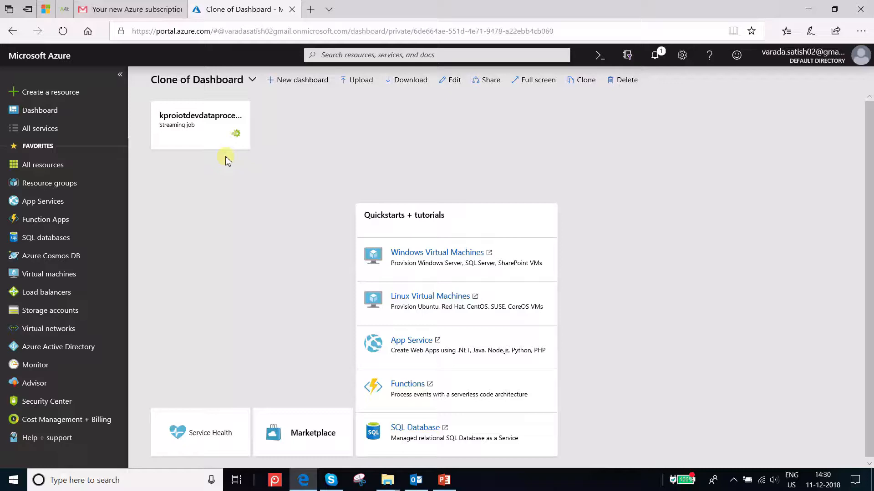
mouse_move(192, 136)
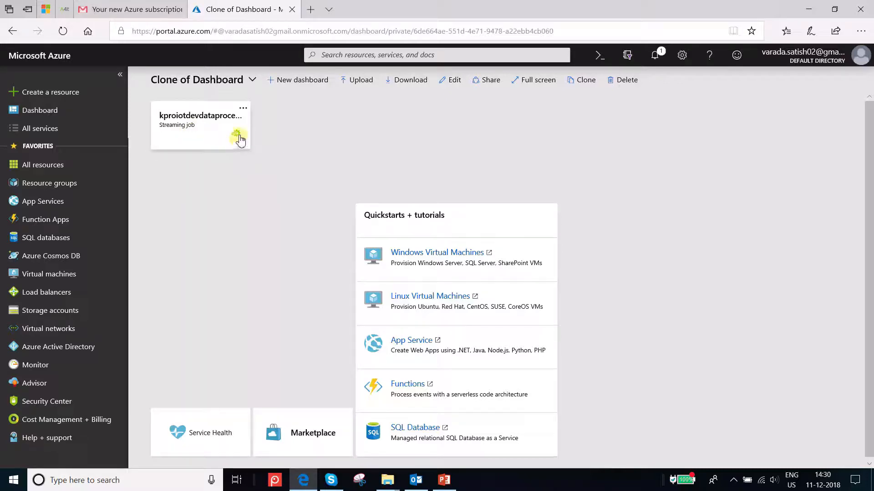
mouse_move(239, 136)
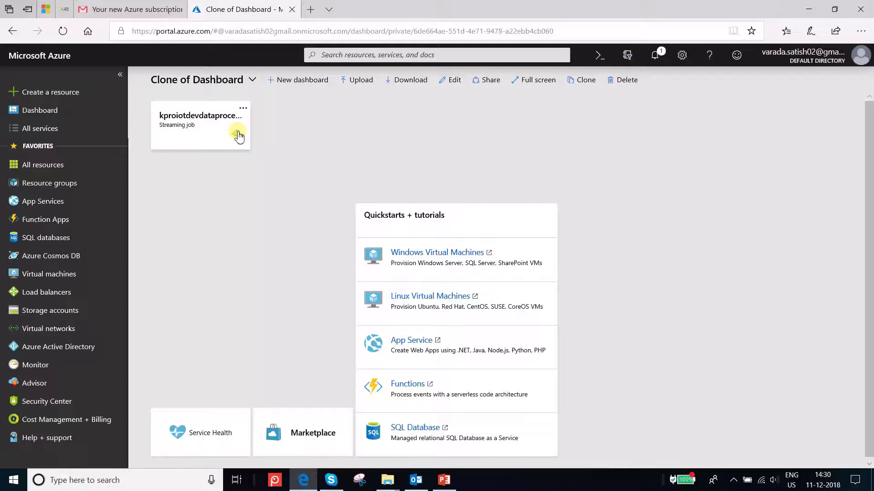
- Open the kproiotdevdataprocessing job overview from its dashboard tile
click(200, 116)
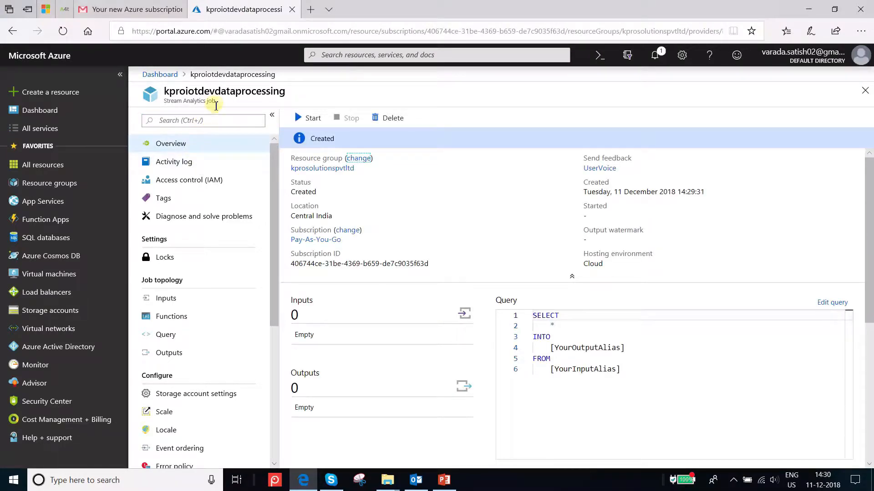
mouse_move(197, 165)
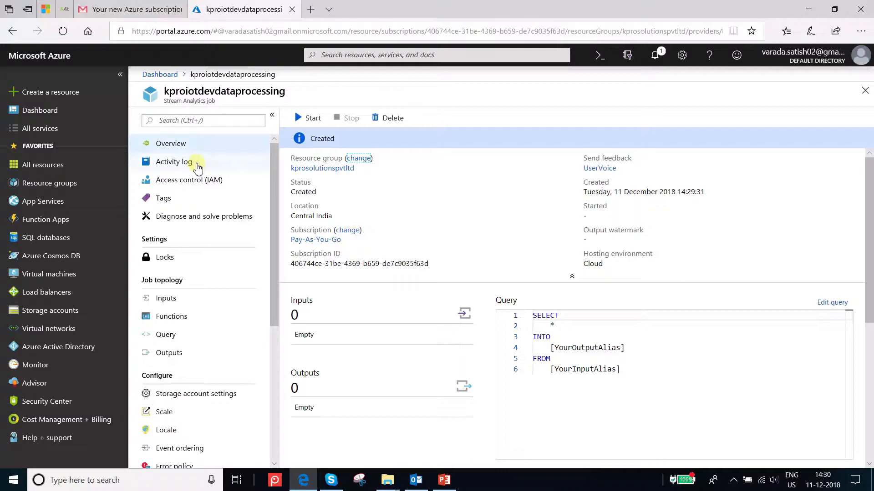
mouse_move(189, 257)
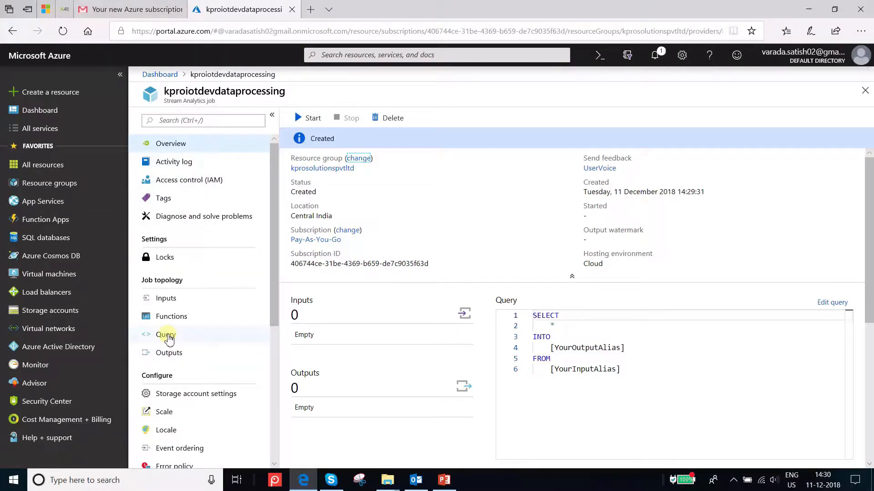
- Edit the job query to SELECT * INTO [IotOutput] FROM [IotInput]
click(166, 335)
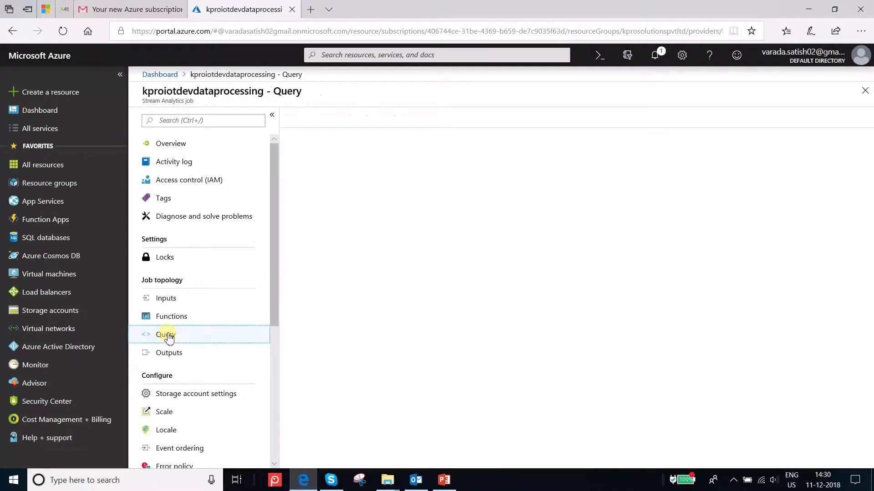
click(166, 335)
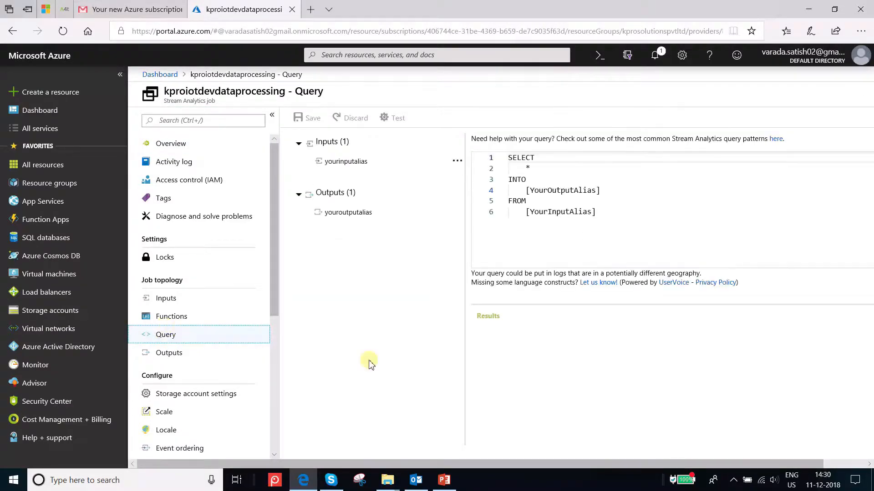
click(588, 190)
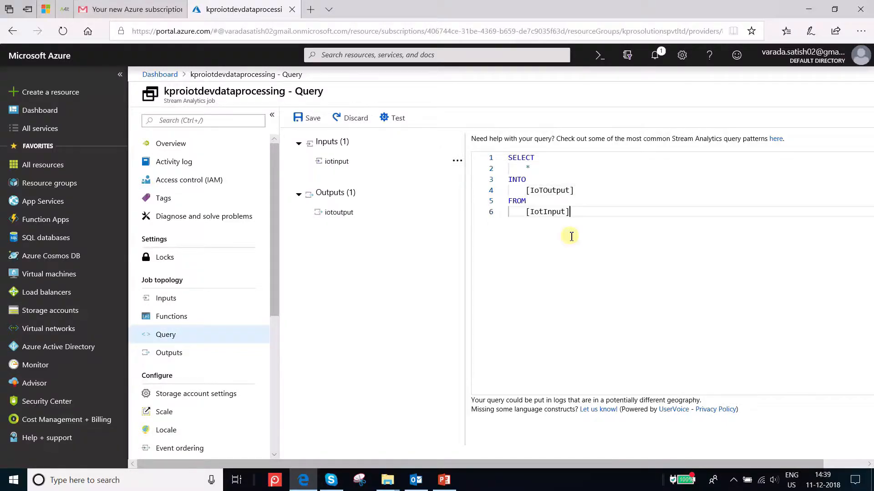
mouse_move(567, 238)
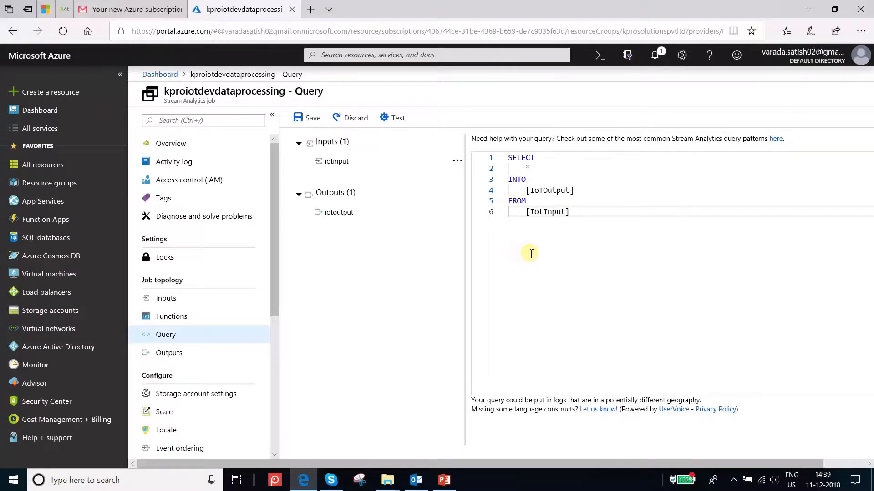
mouse_move(458, 164)
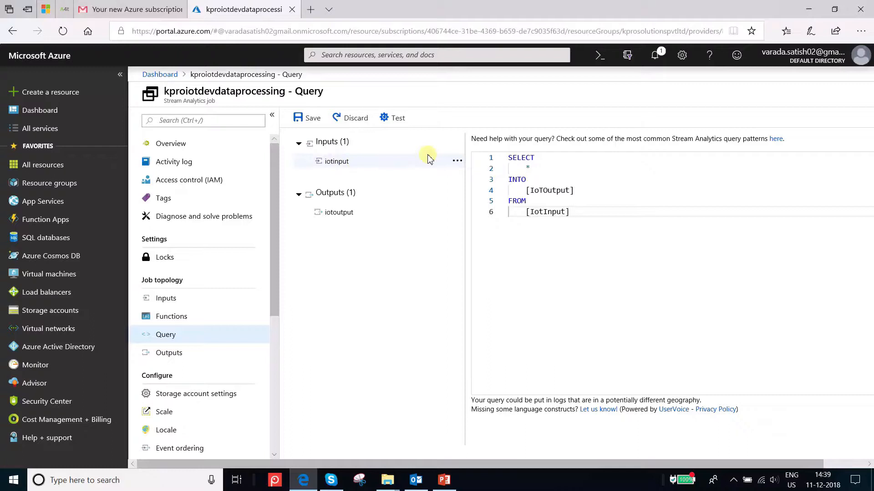
- Choose to upload sample data from file for iotinput in JSON format
click(456, 160)
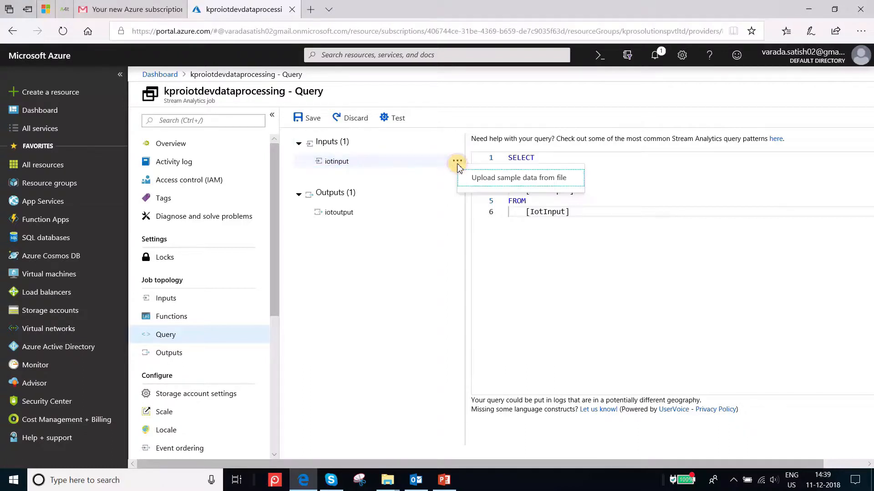
mouse_move(489, 183)
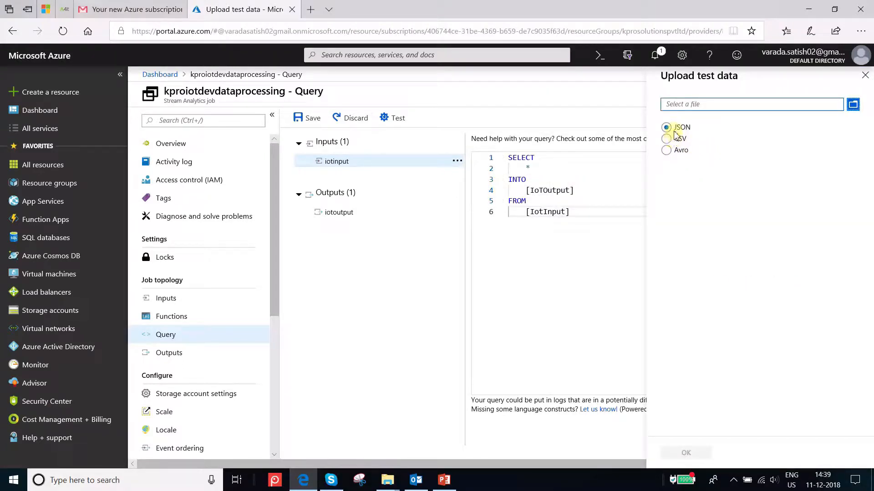
click(666, 127)
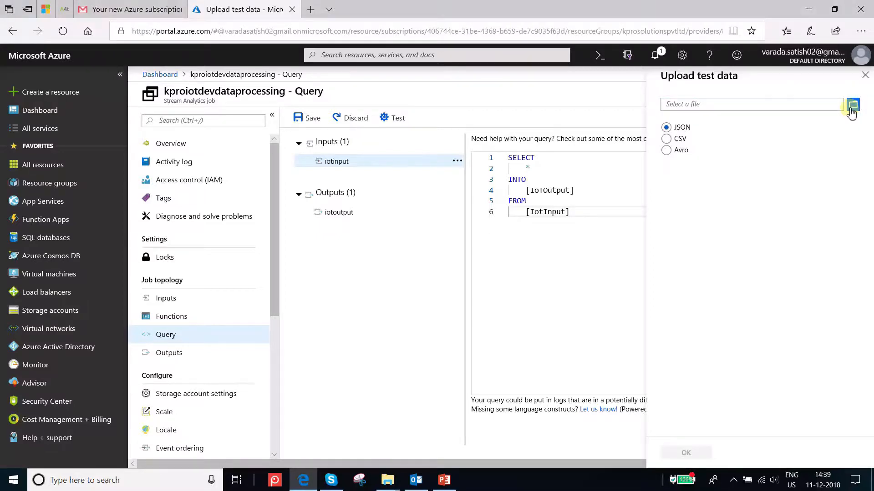
- Browse for 'iot', select IoT_Devices_Data.json and upload it as test data
click(852, 104)
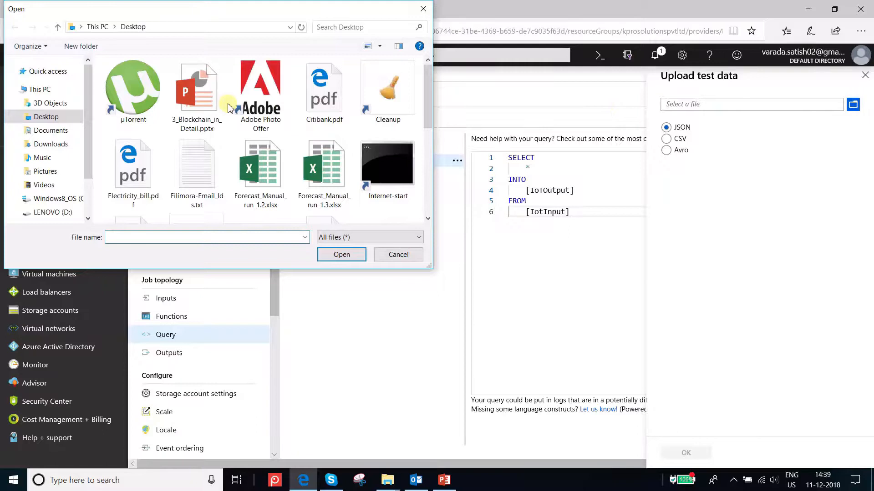
click(206, 237)
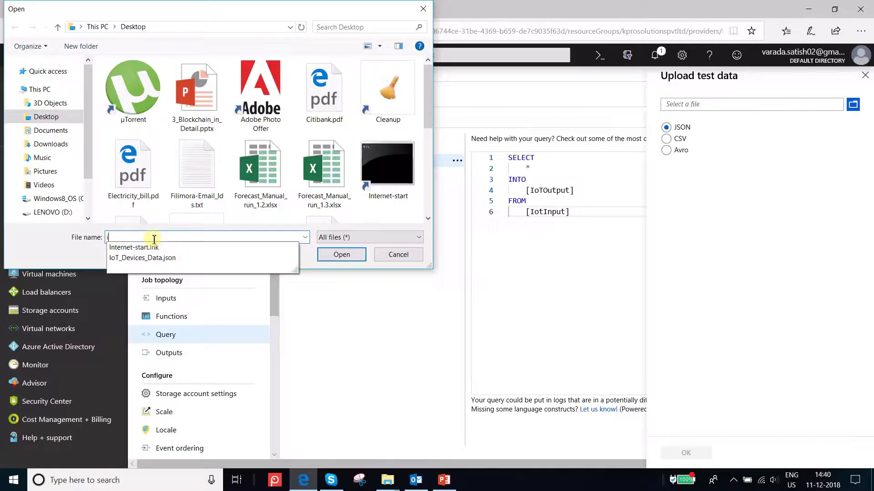
text(iot)
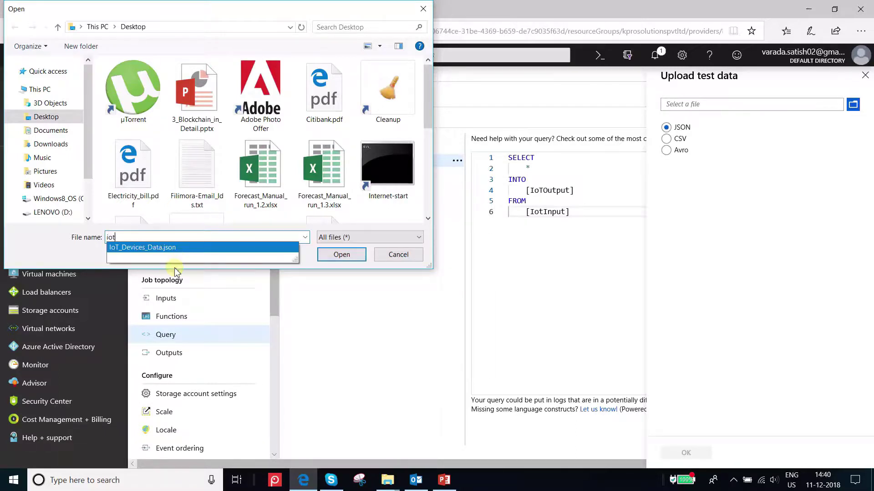
mouse_move(160, 247)
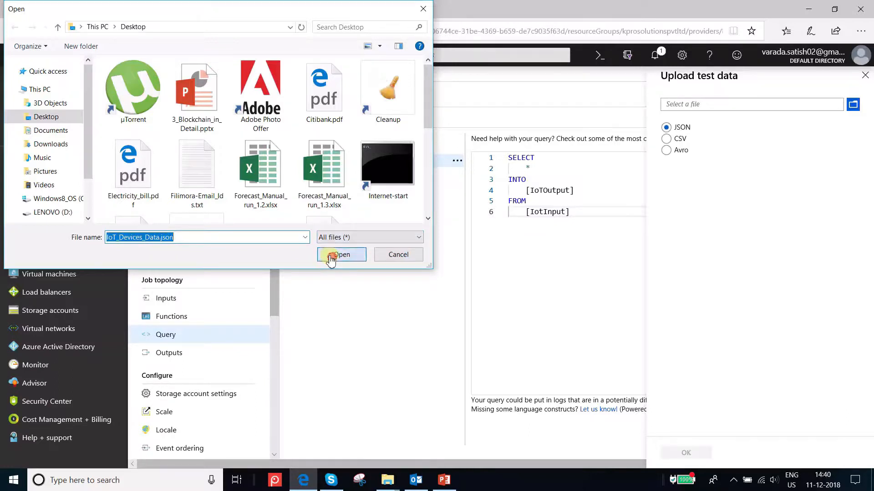
click(341, 255)
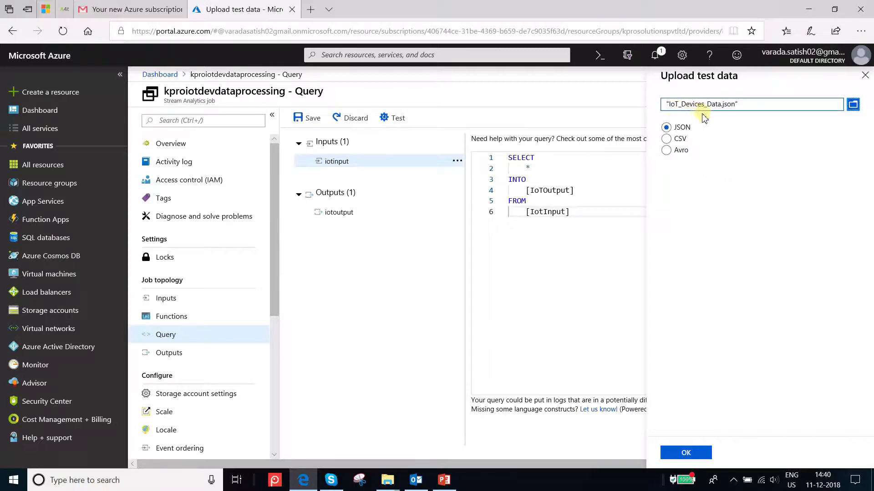
click(687, 453)
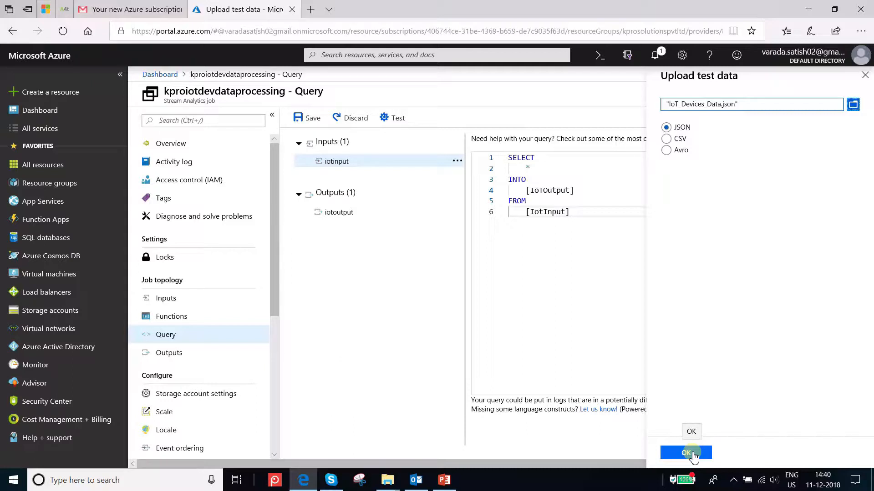
click(686, 454)
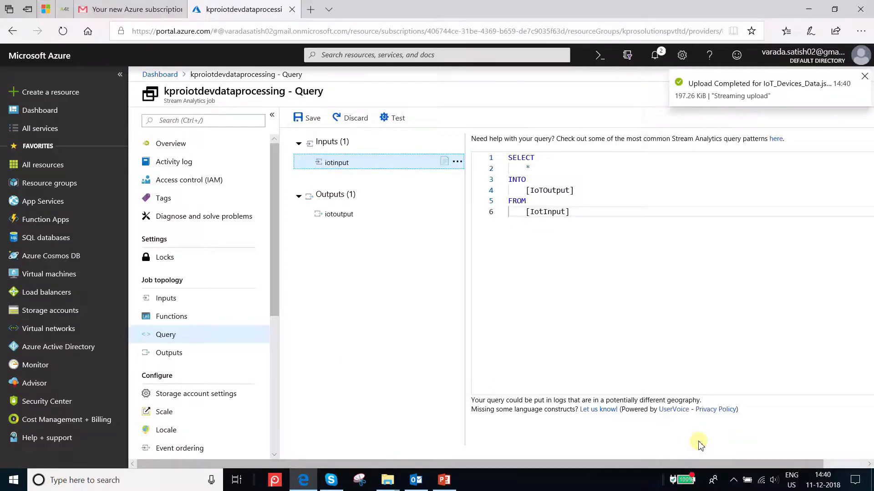
mouse_move(673, 454)
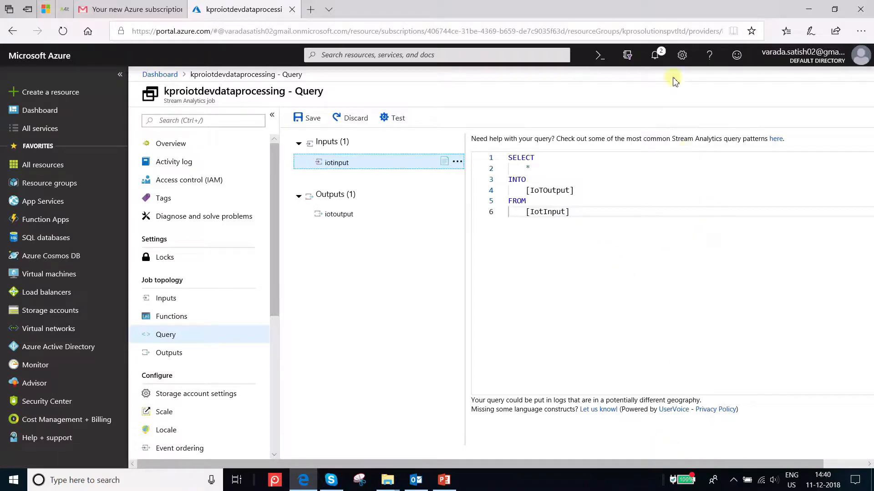
click(654, 55)
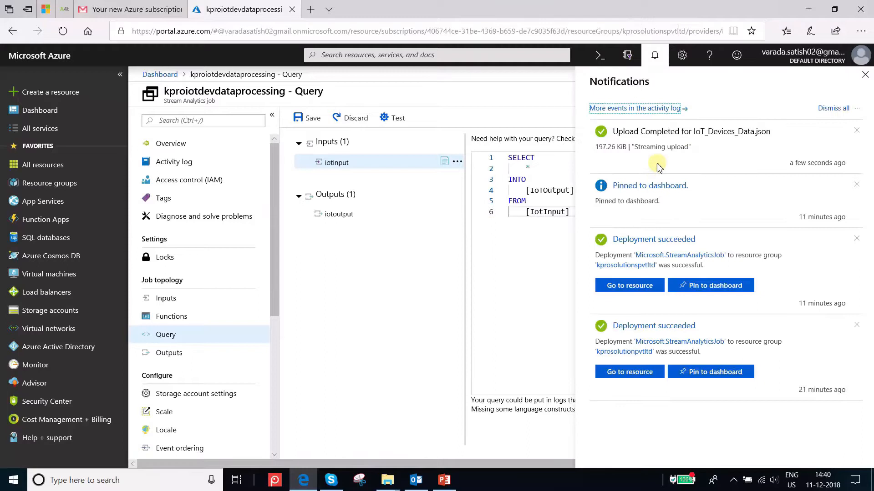
mouse_move(750, 148)
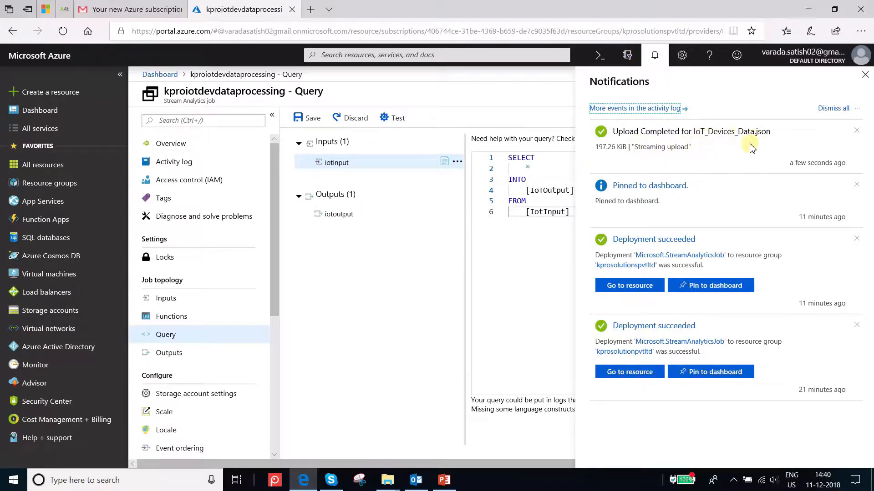
mouse_move(853, 131)
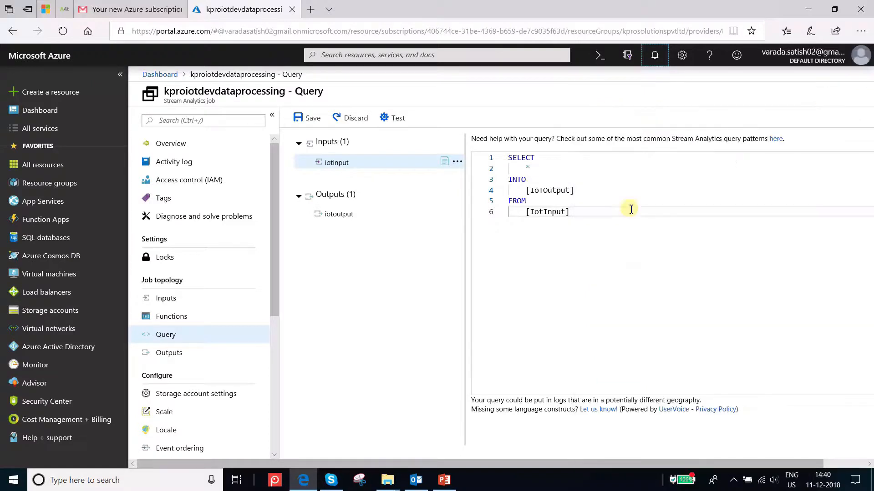
mouse_move(588, 237)
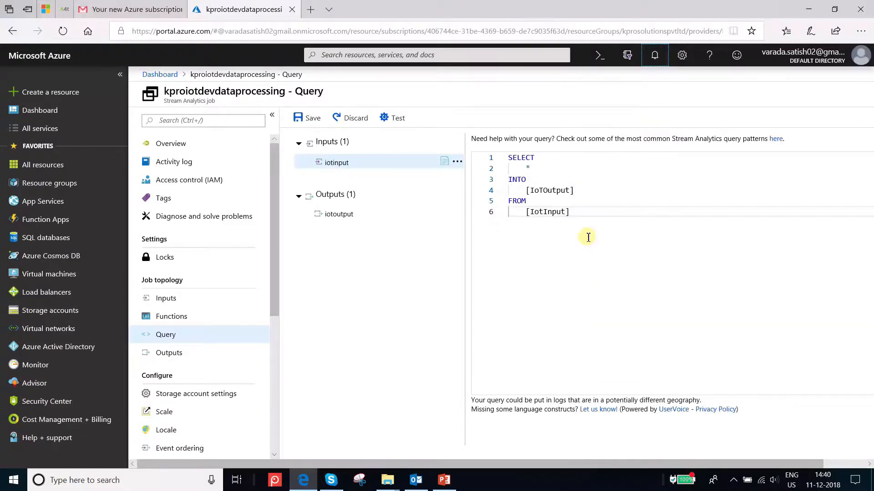
mouse_move(585, 229)
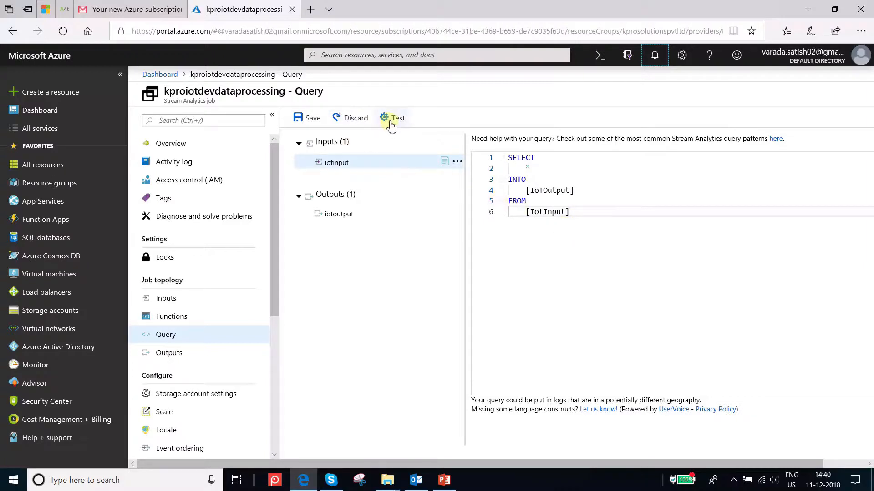
mouse_move(391, 122)
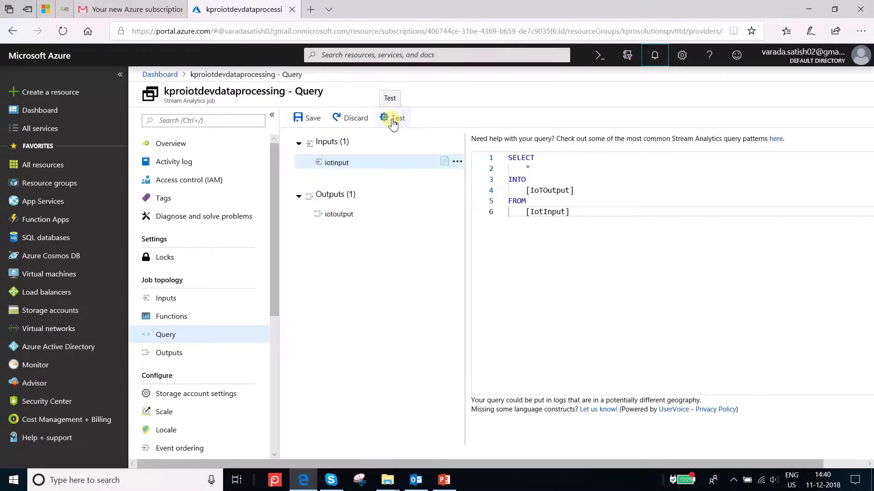
- Test the query on the sample data and enlarge the results to review the 1860 iotoutput rows
click(394, 117)
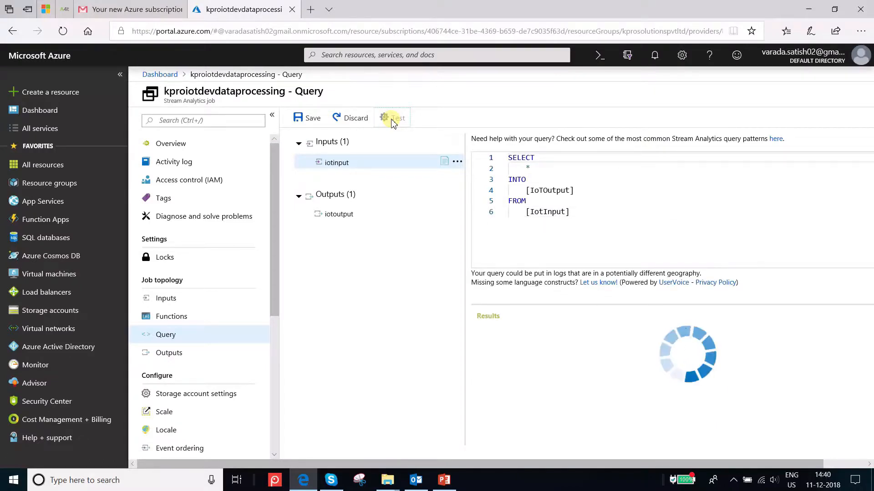
click(391, 118)
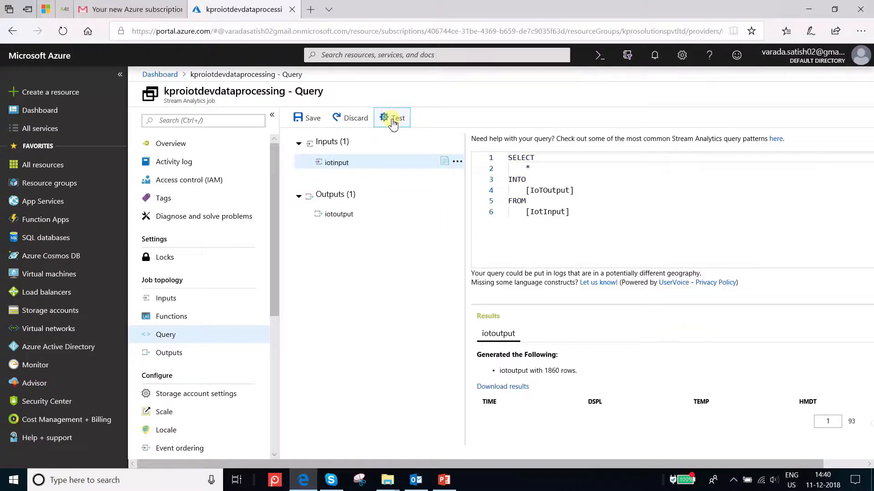
click(391, 118)
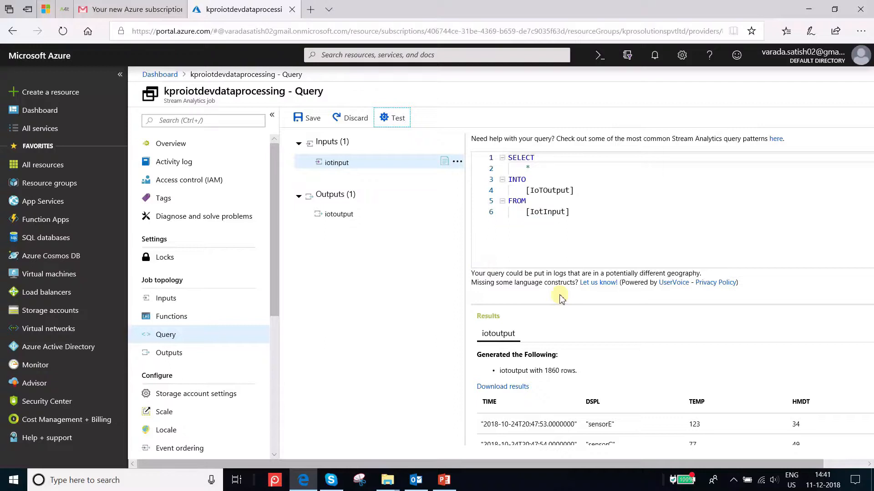
mouse_move(594, 328)
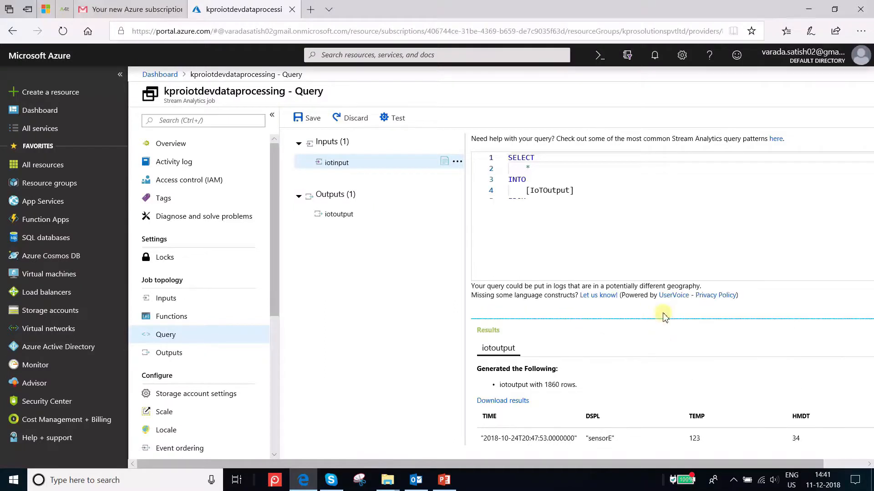
drag(663, 318, 646, 334)
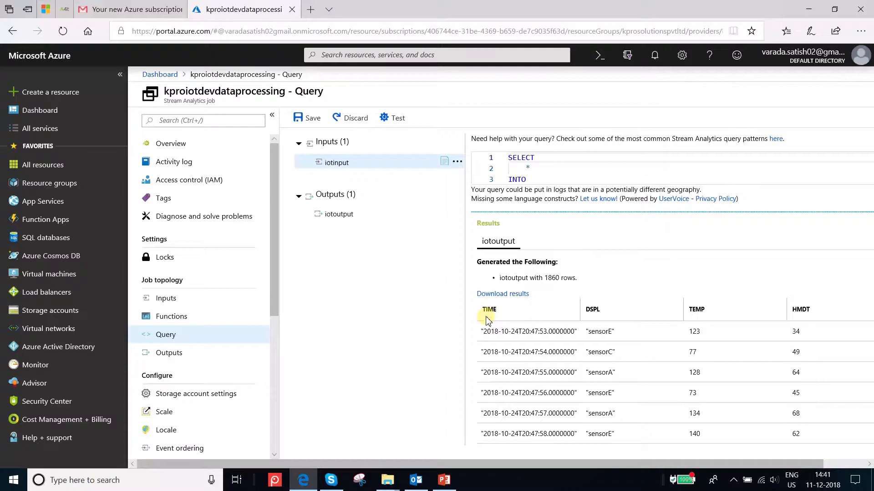
mouse_move(599, 316)
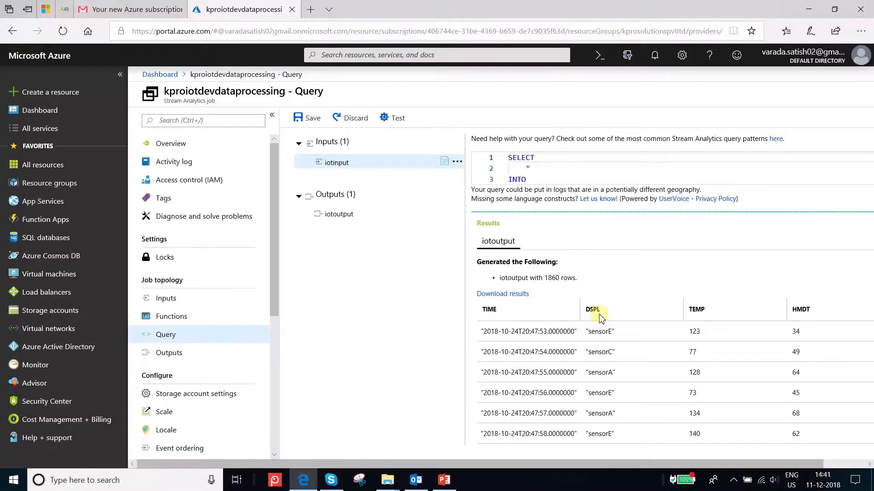
mouse_move(703, 319)
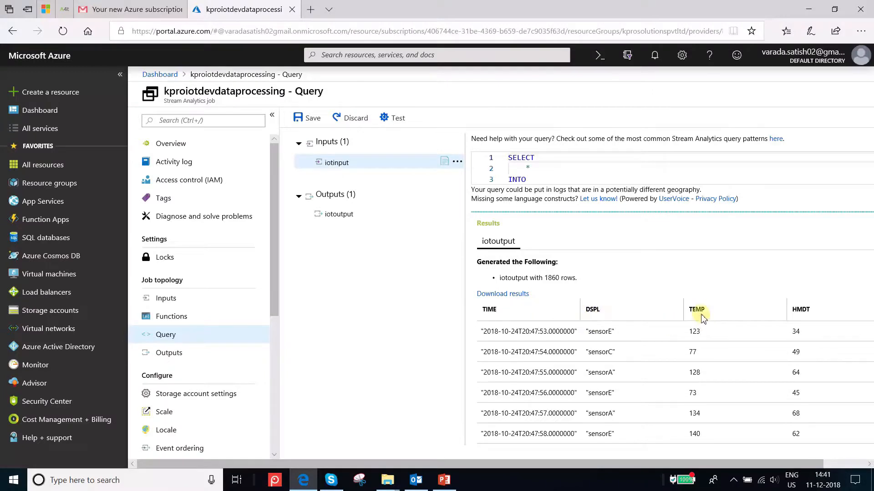
mouse_move(743, 327)
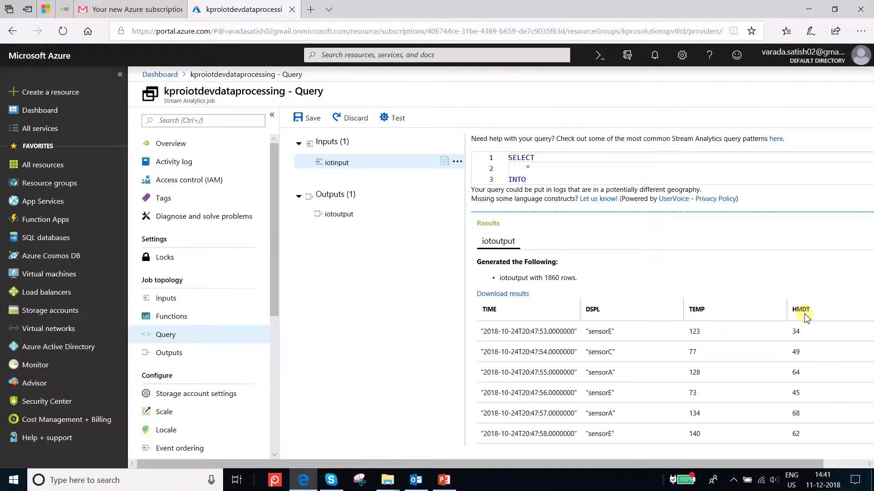
mouse_move(623, 283)
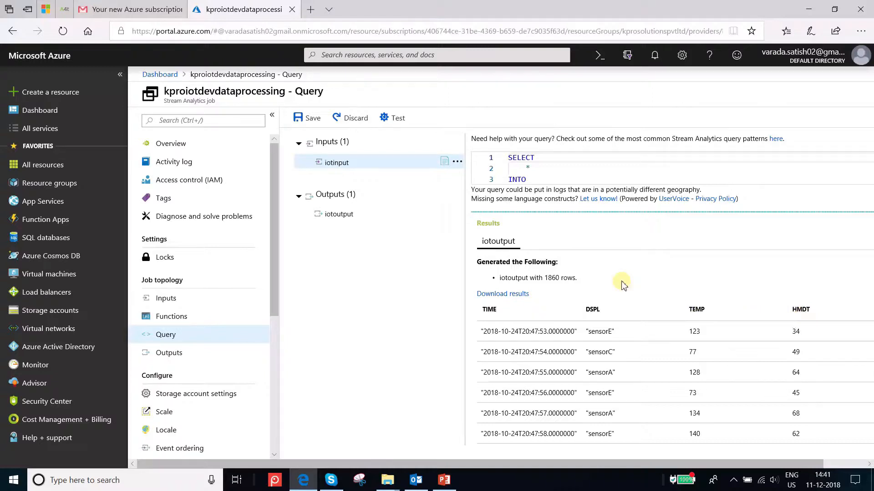
mouse_move(627, 263)
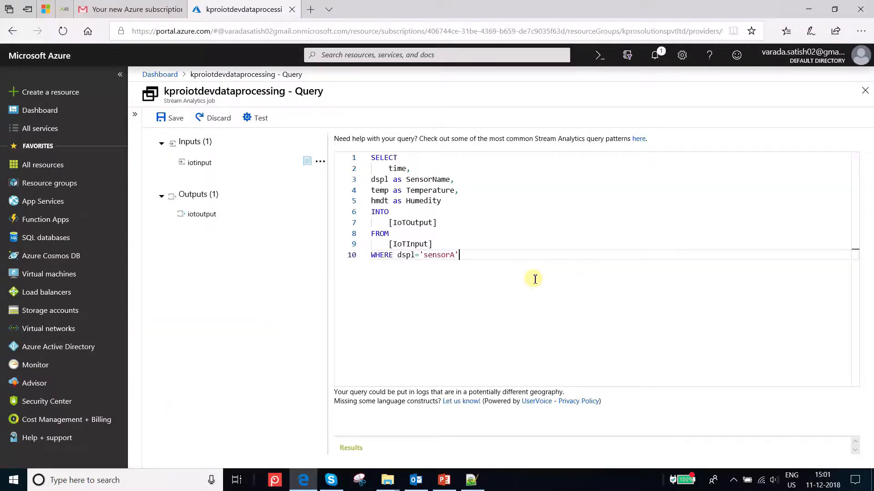
mouse_move(510, 264)
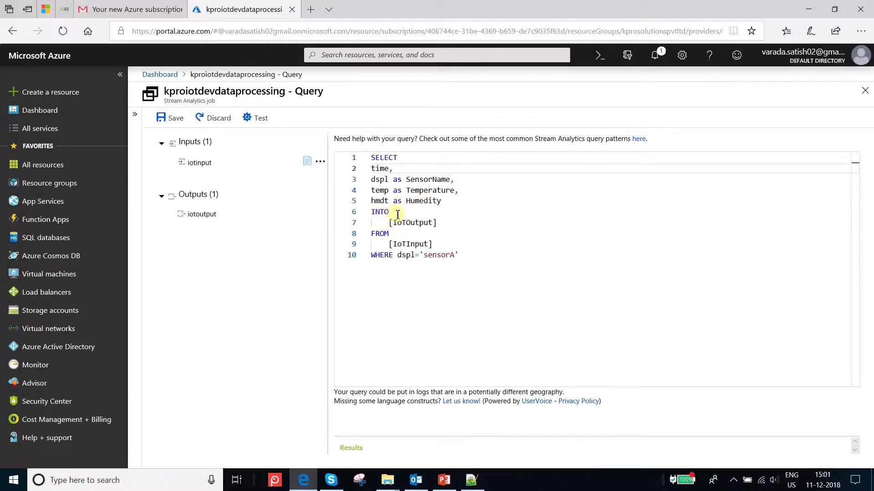
mouse_move(427, 227)
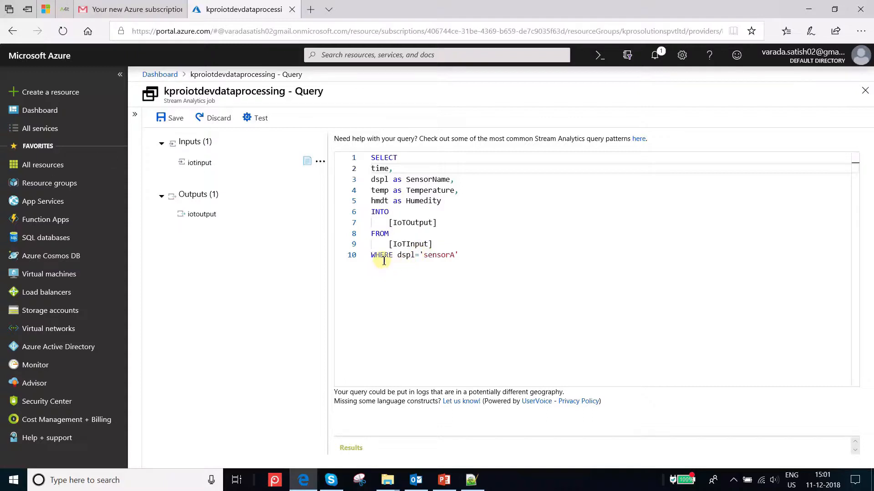
mouse_move(405, 258)
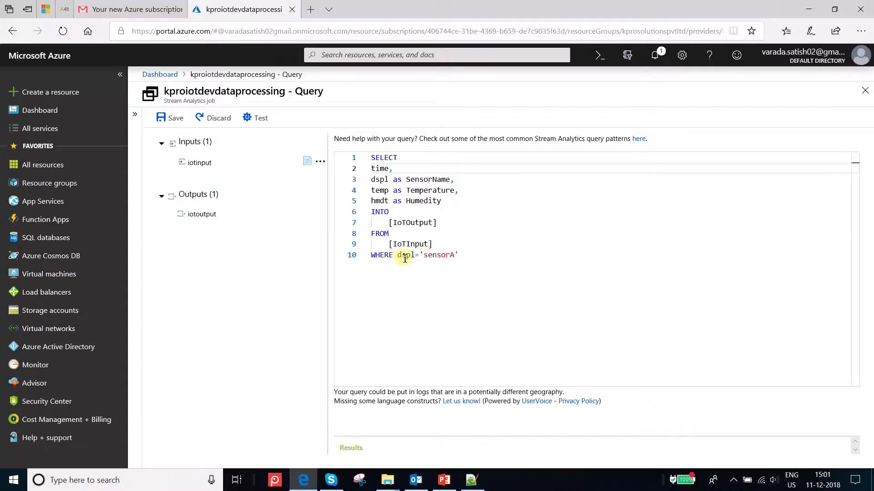
mouse_move(449, 255)
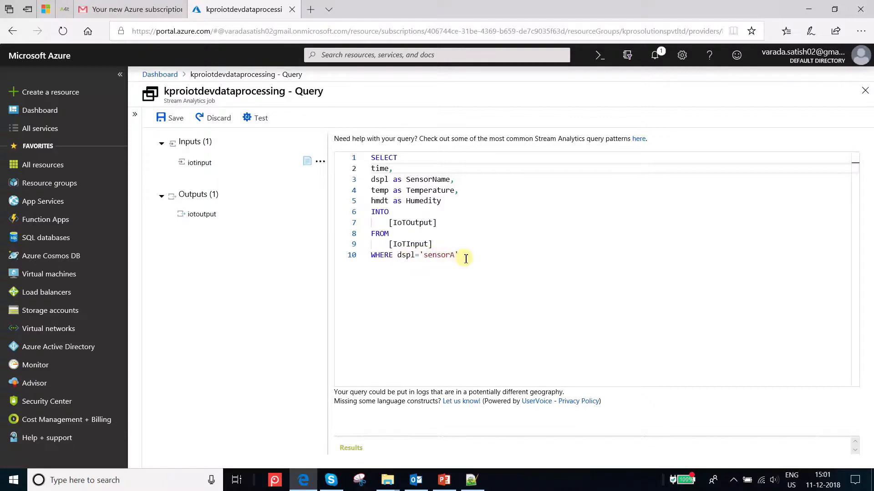
mouse_move(469, 256)
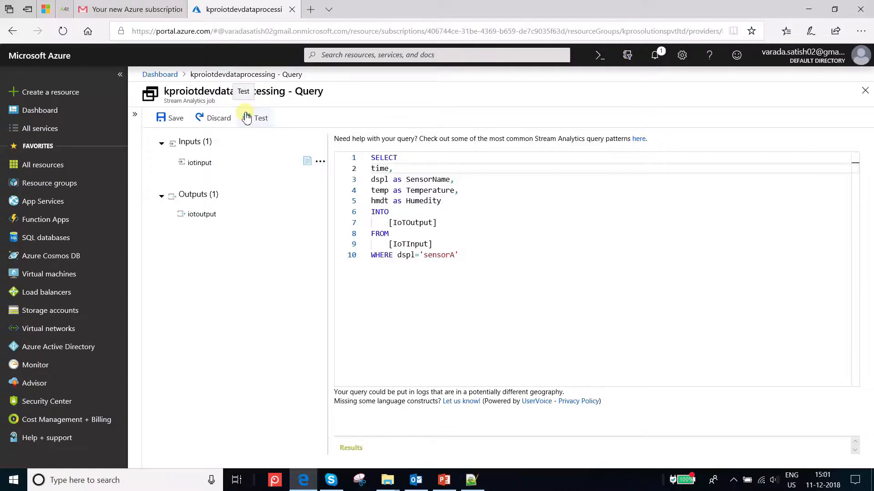
- Test the sensorA-filtered query, then begin editing it toward the TumblingWindow averaging query
click(256, 117)
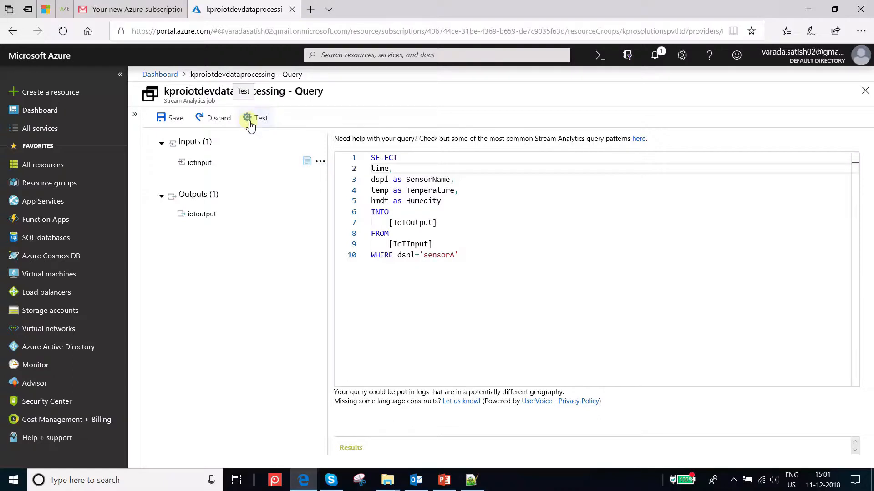
mouse_move(300, 138)
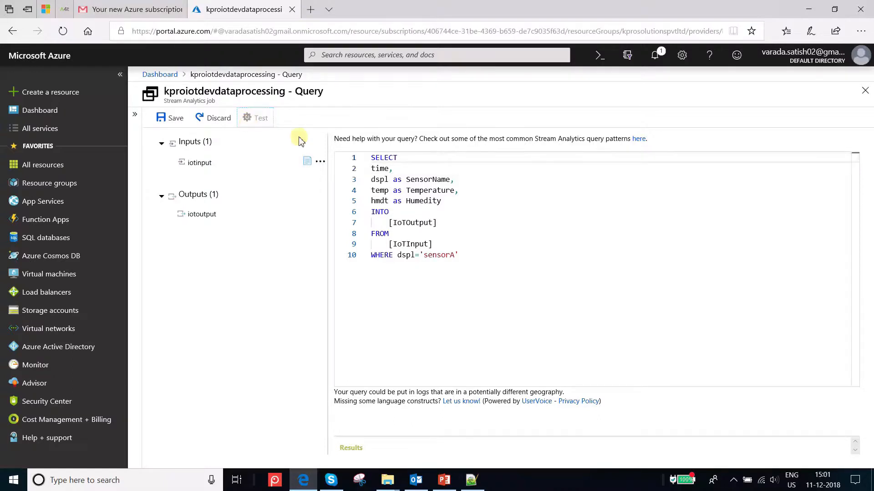
mouse_move(540, 289)
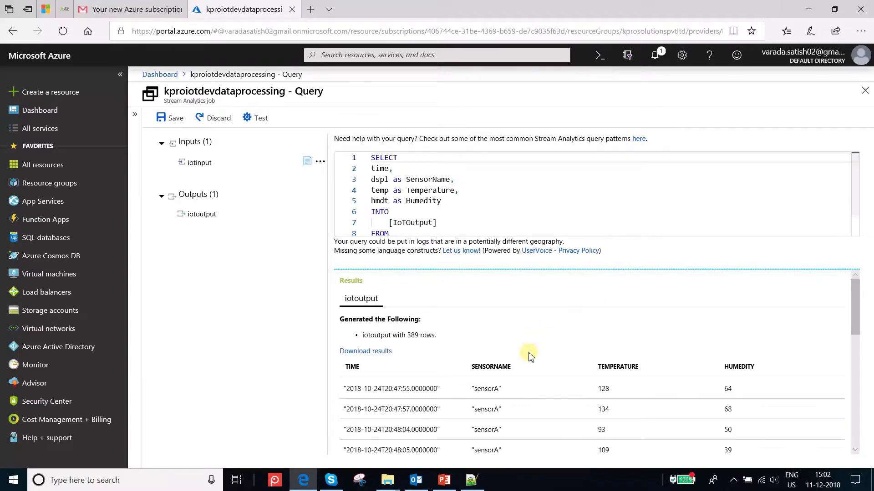
mouse_move(435, 335)
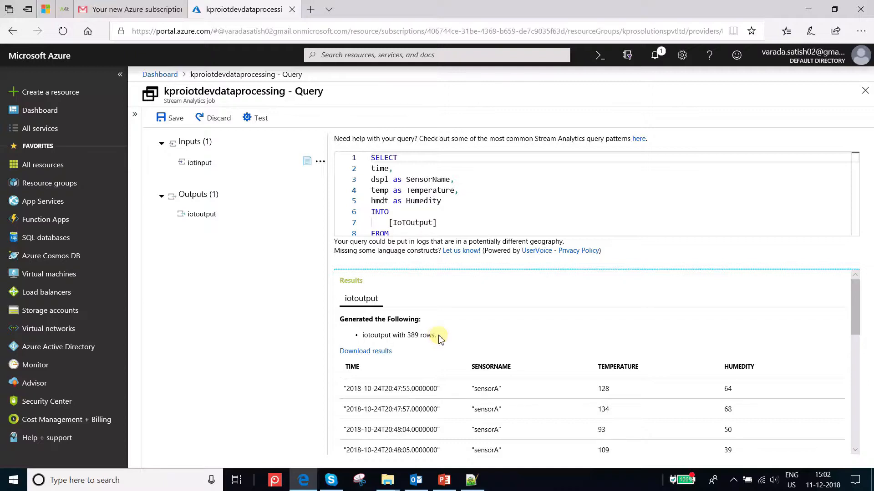
mouse_move(463, 329)
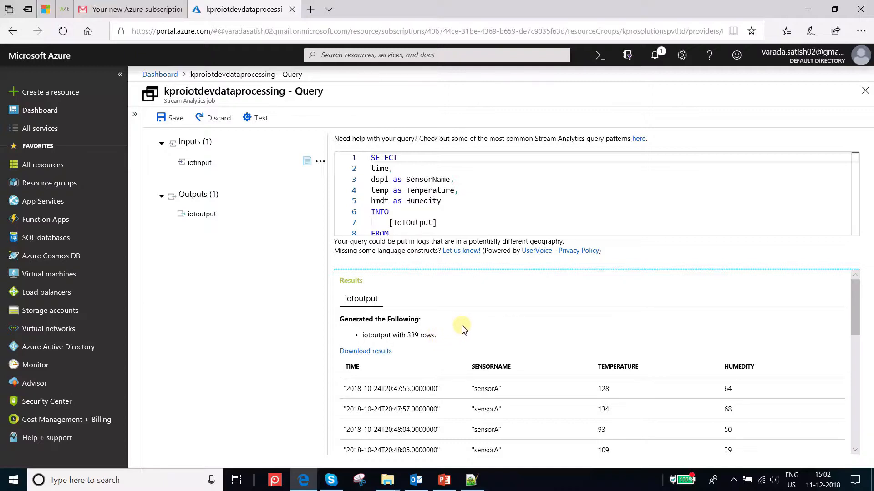
mouse_move(426, 338)
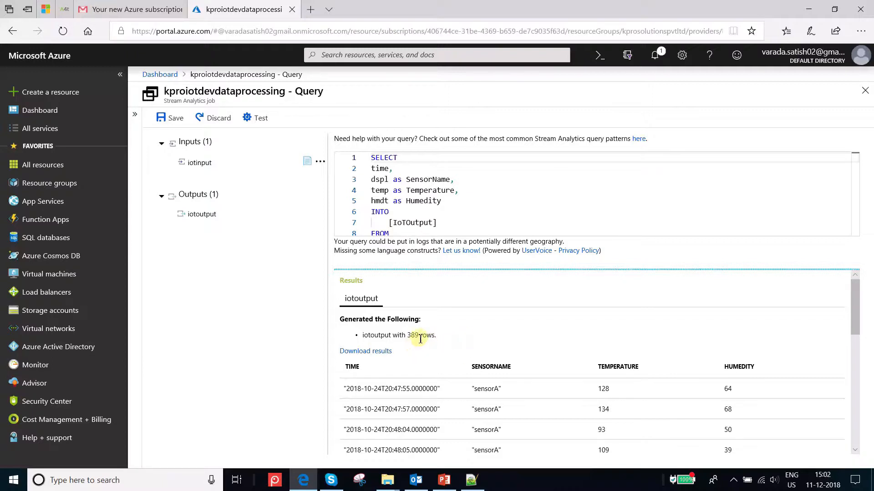
mouse_move(492, 378)
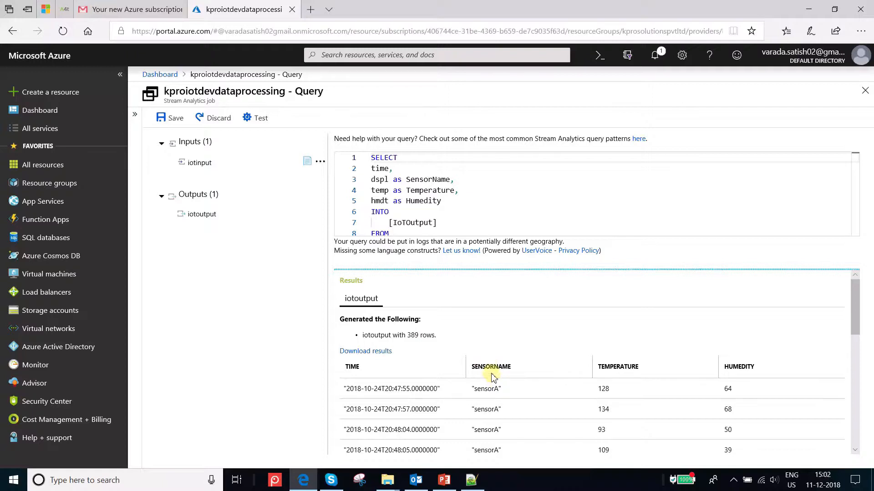
mouse_move(489, 400)
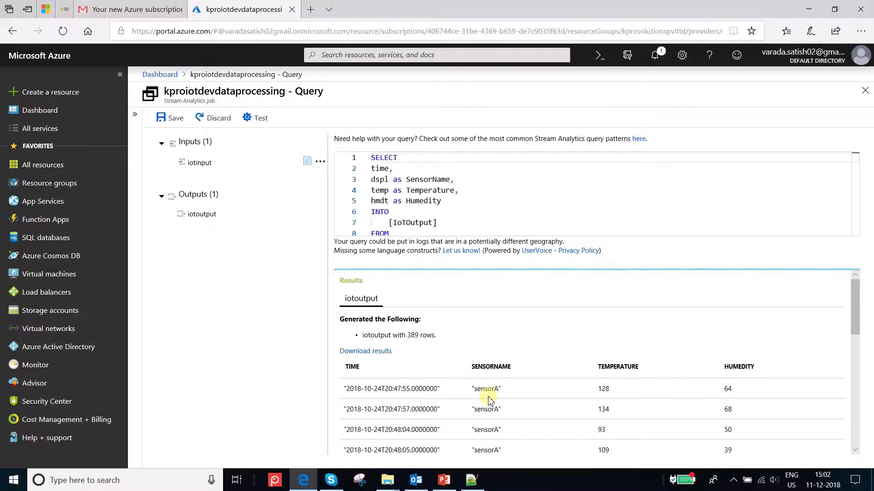
mouse_move(461, 334)
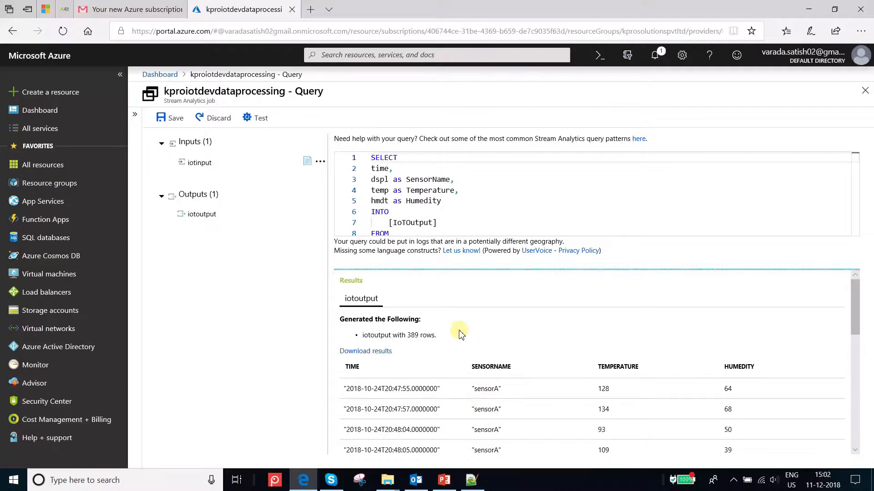
click(460, 222)
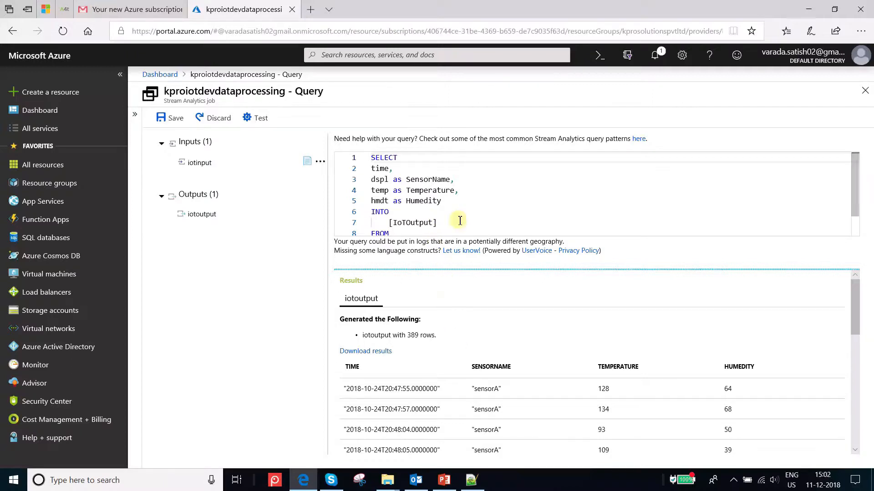
mouse_move(469, 218)
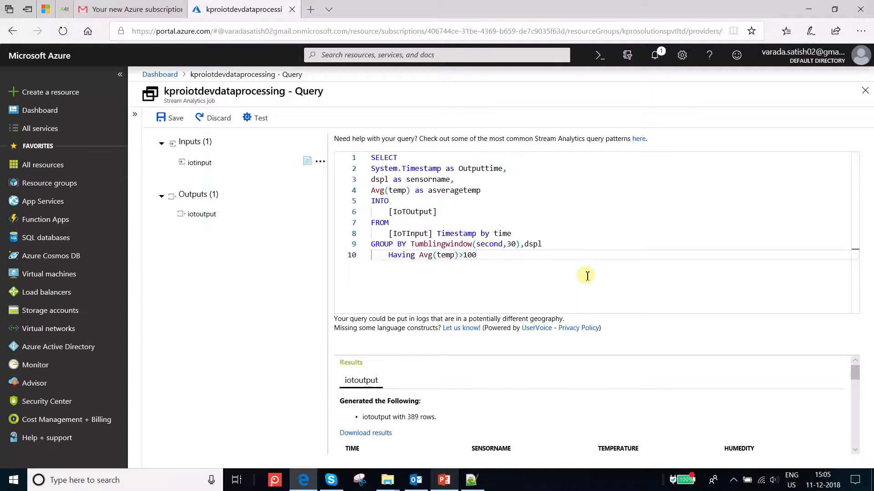
mouse_move(470, 222)
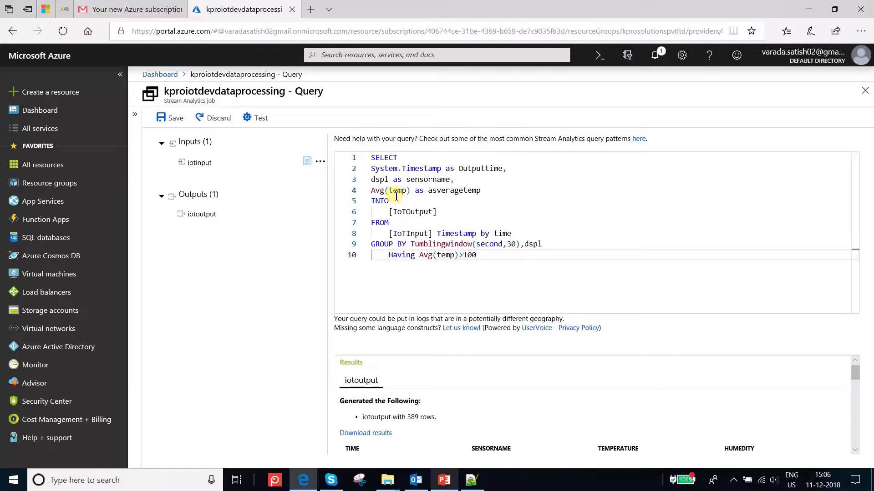
mouse_move(426, 222)
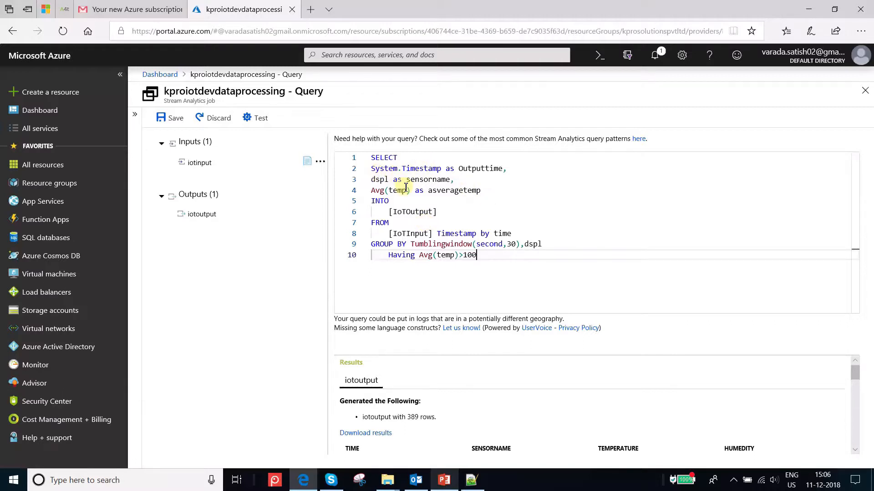
mouse_move(465, 168)
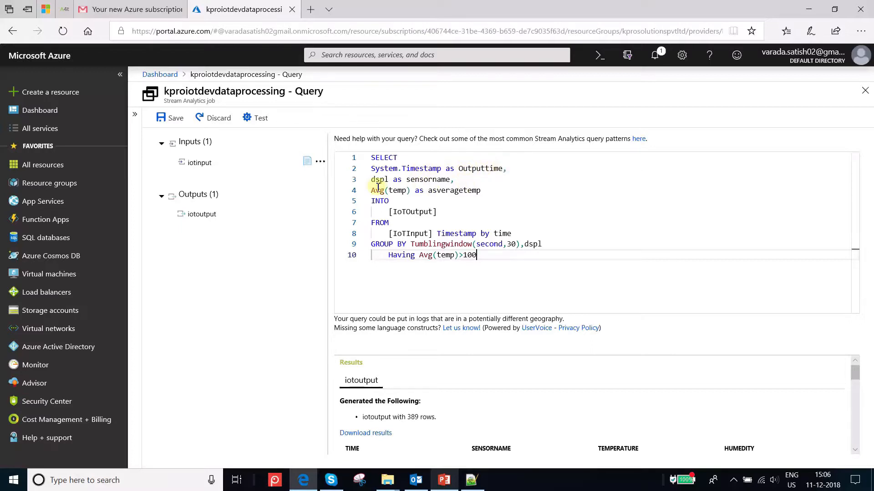
mouse_move(433, 179)
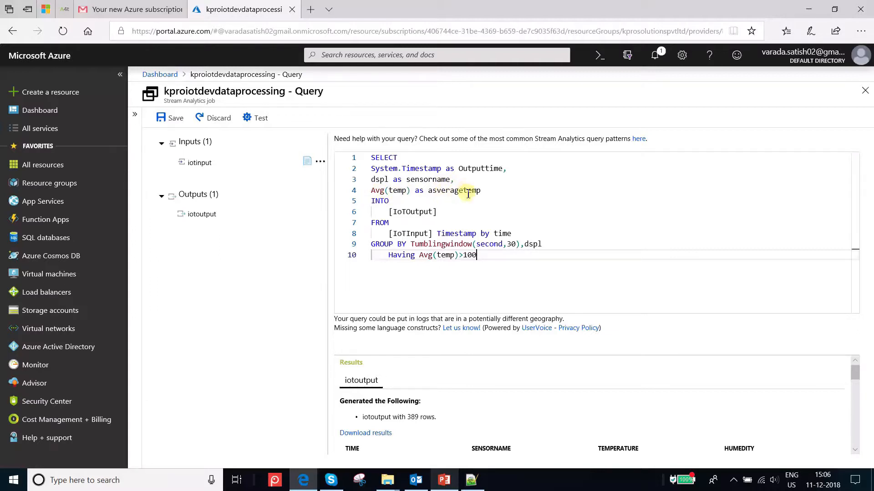
mouse_move(406, 216)
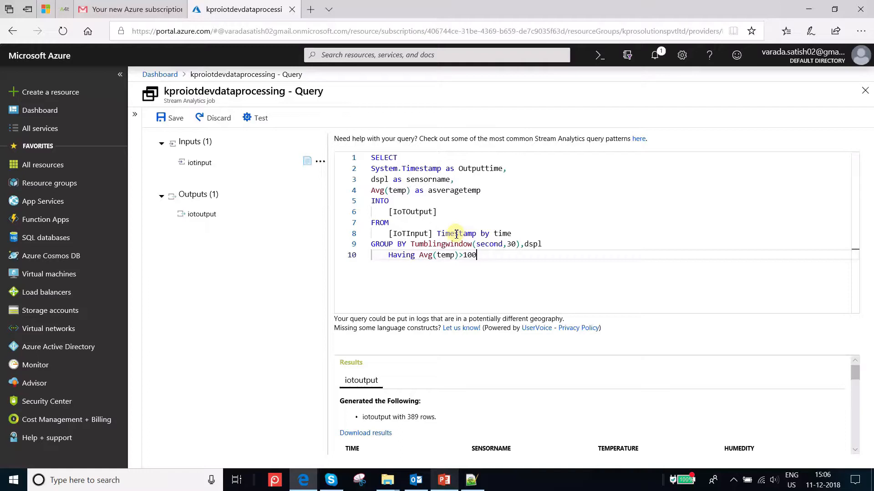
mouse_move(400, 244)
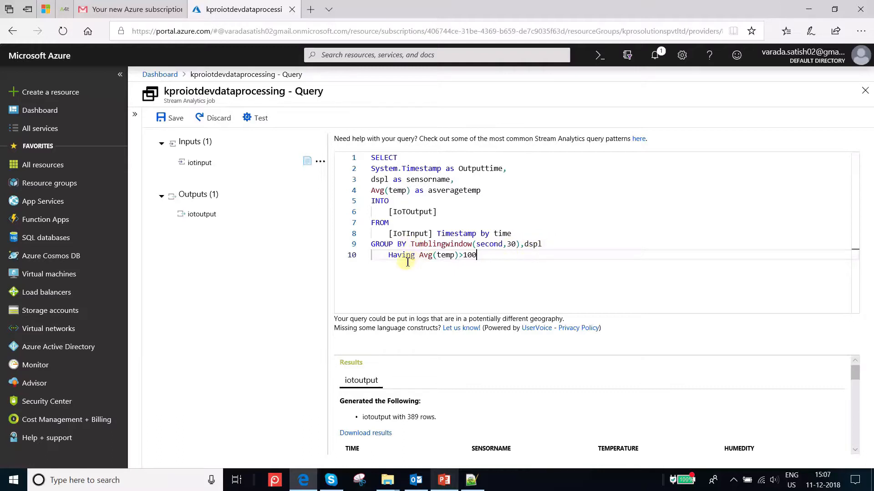
mouse_move(402, 261)
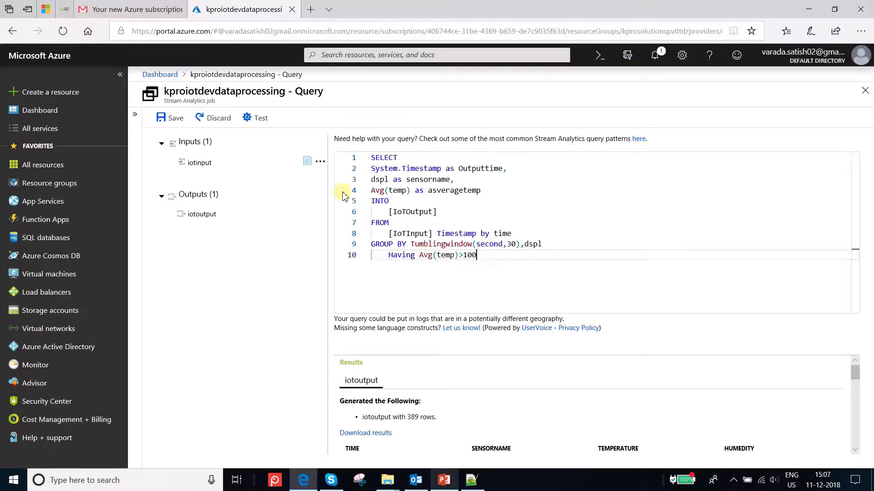
mouse_move(249, 123)
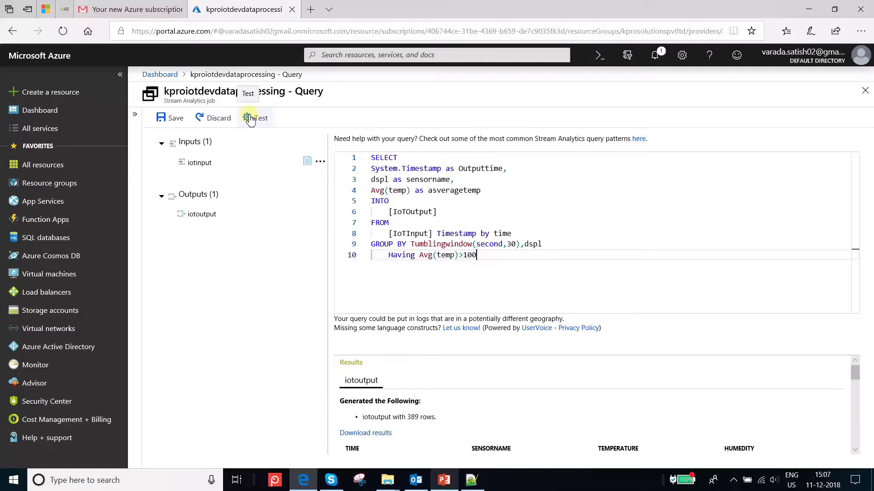
- Run the 30-second averaging query against the IoT sample data to get per-sensor averages above 100
click(255, 117)
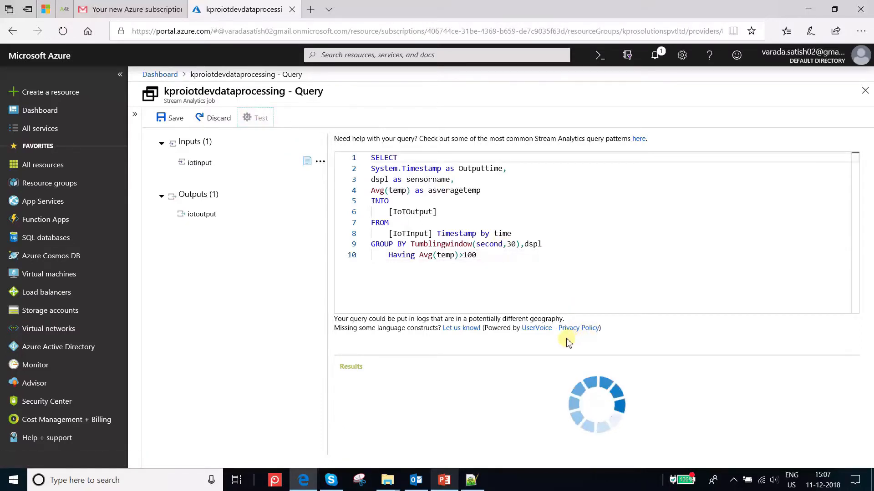
mouse_move(556, 309)
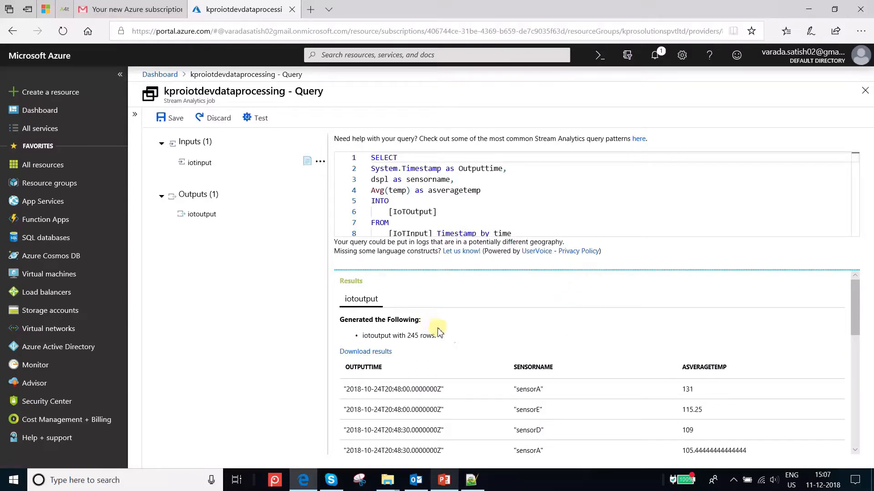
mouse_move(428, 346)
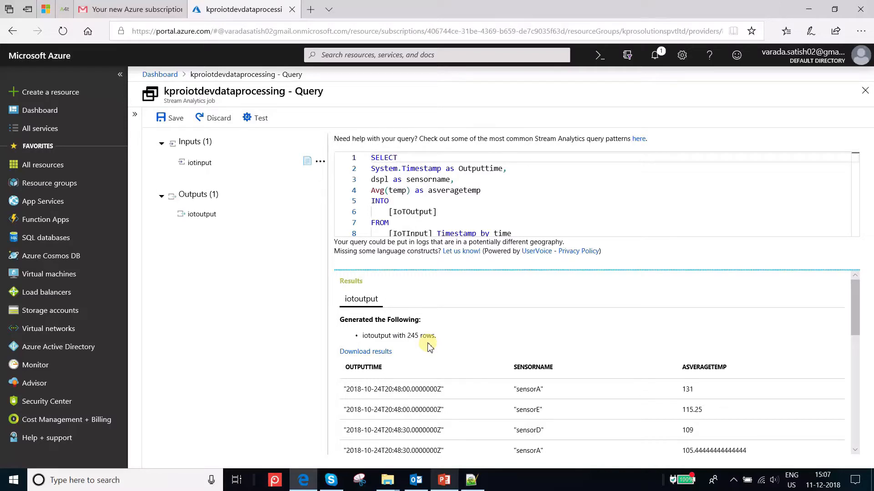
mouse_move(574, 244)
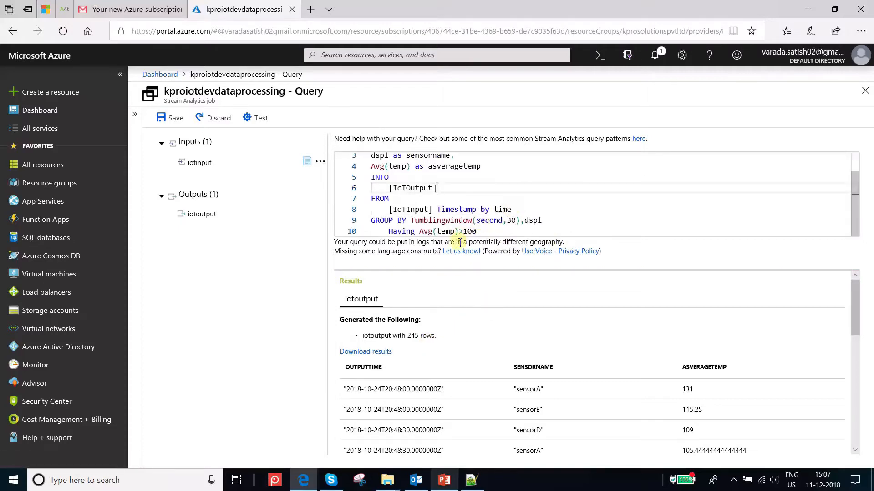
mouse_move(477, 222)
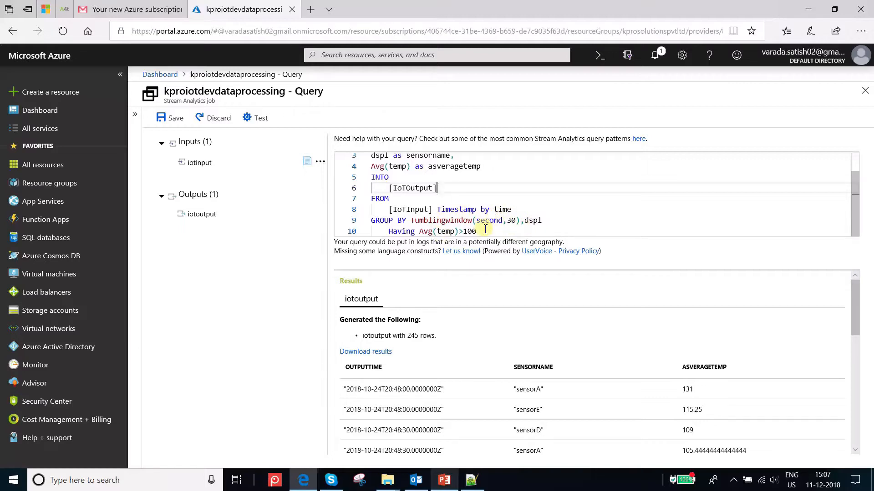
mouse_move(475, 229)
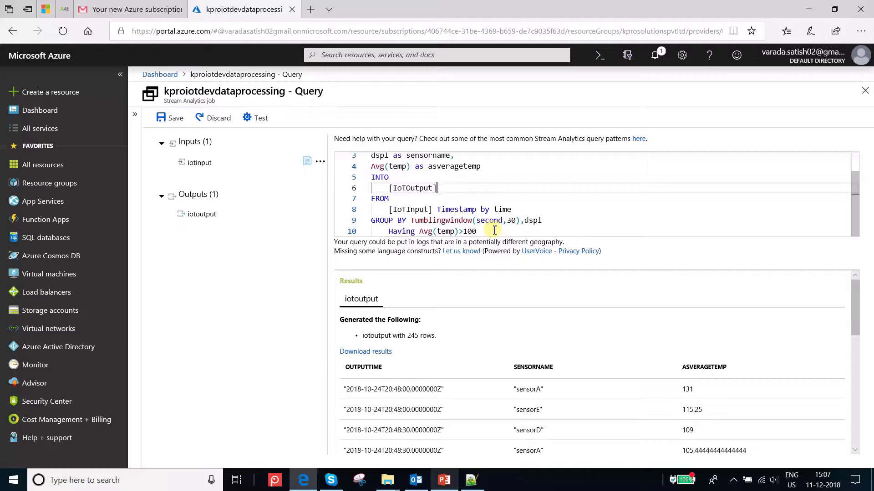
mouse_move(513, 231)
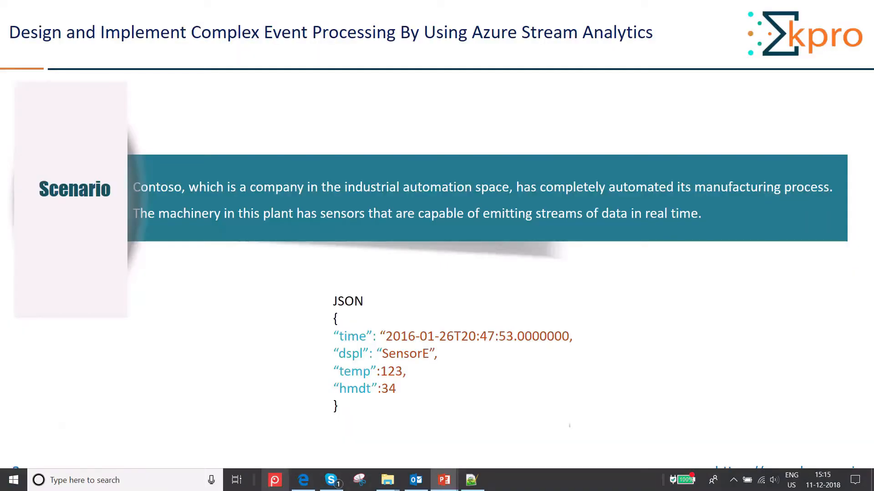
mouse_move(469, 280)
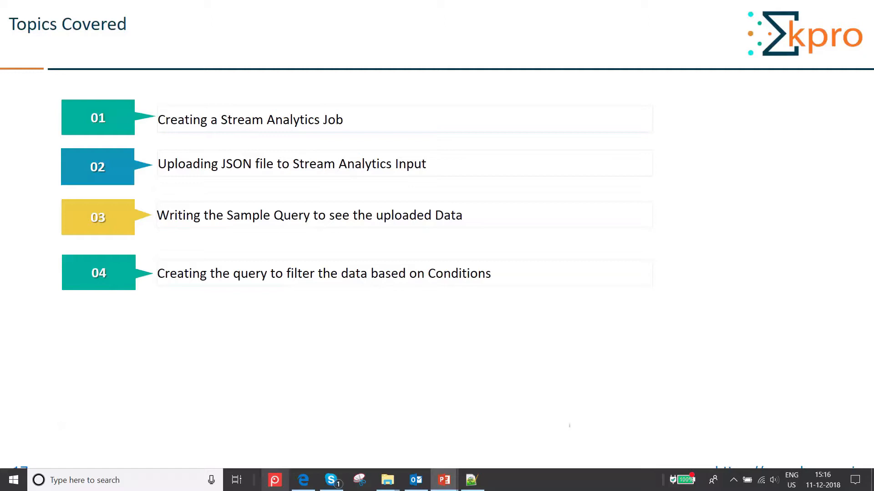
mouse_move(343, 129)
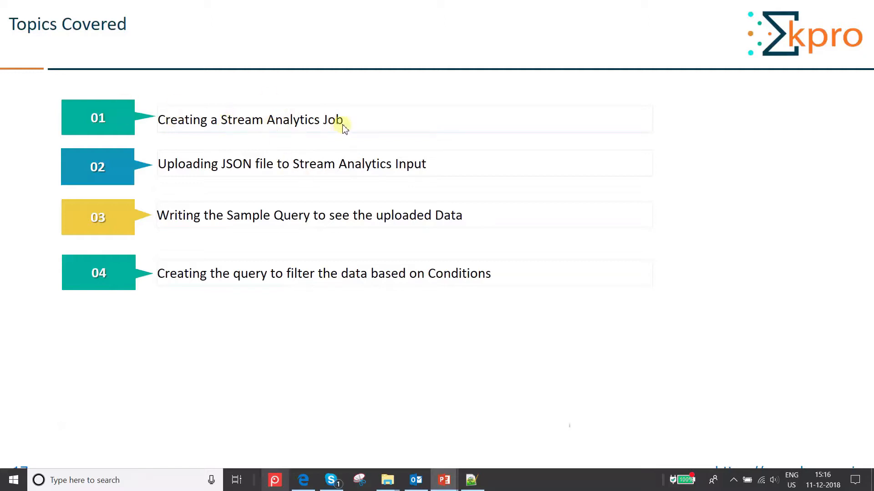
mouse_move(271, 175)
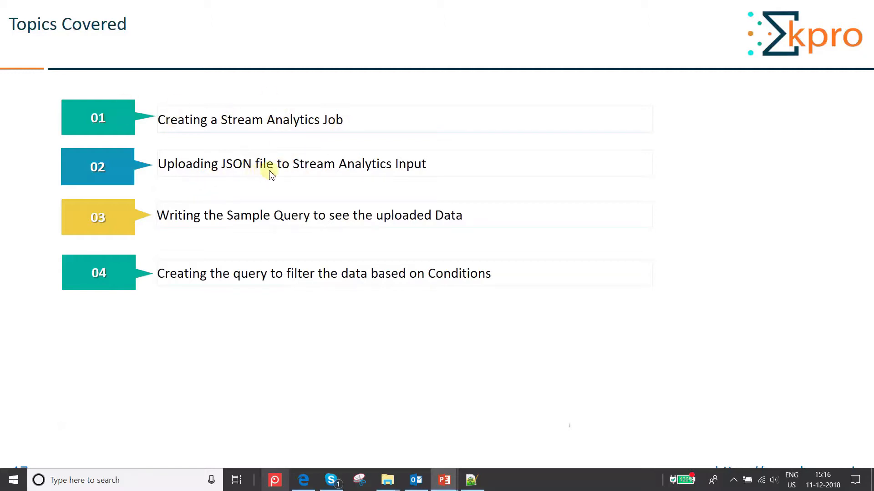
mouse_move(433, 174)
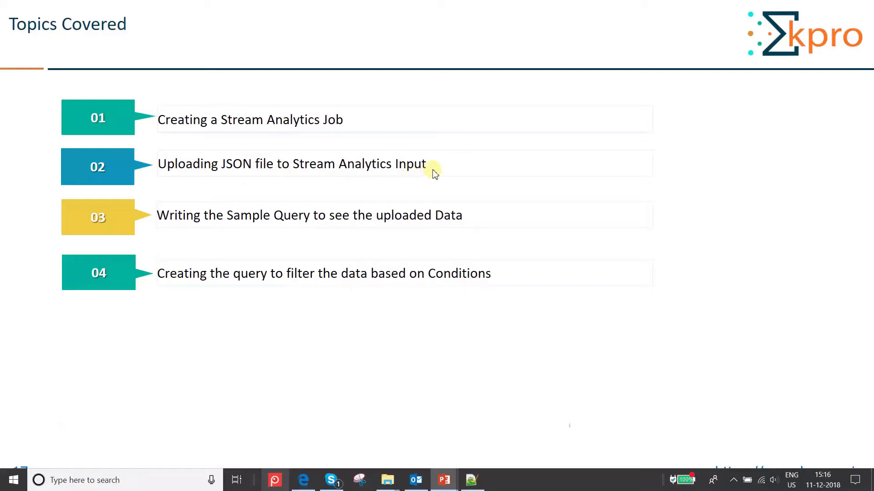
mouse_move(336, 224)
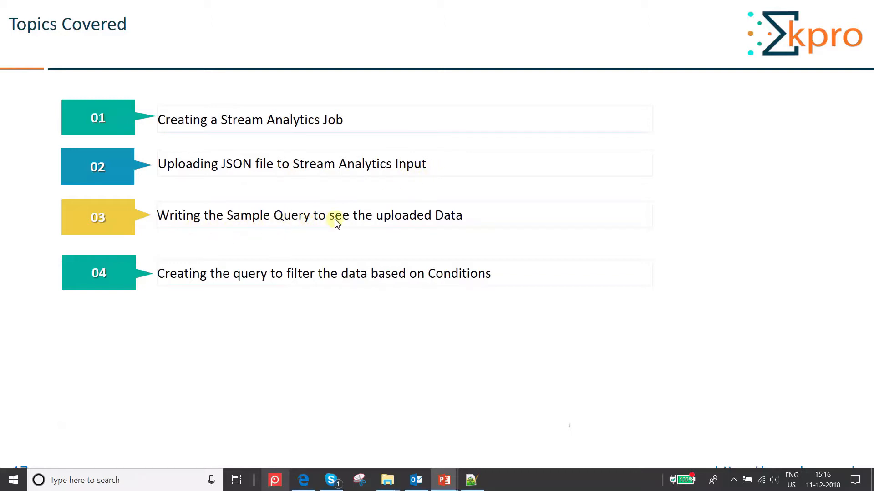
mouse_move(467, 224)
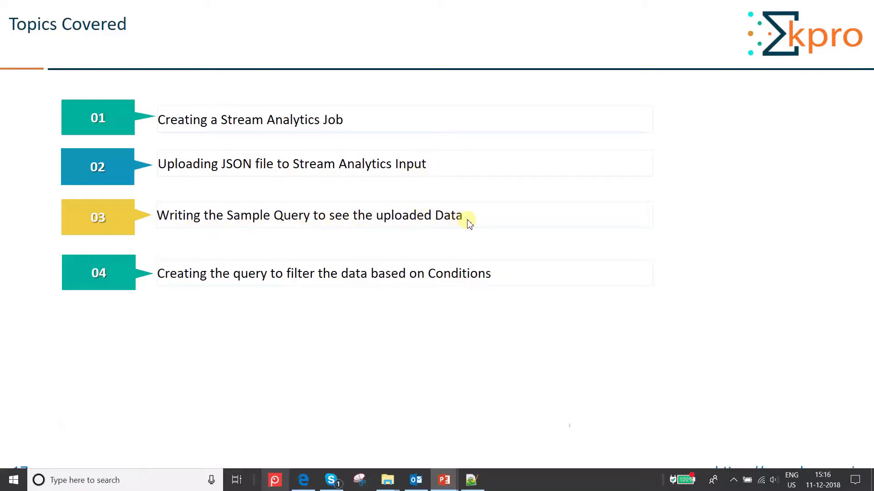
mouse_move(324, 284)
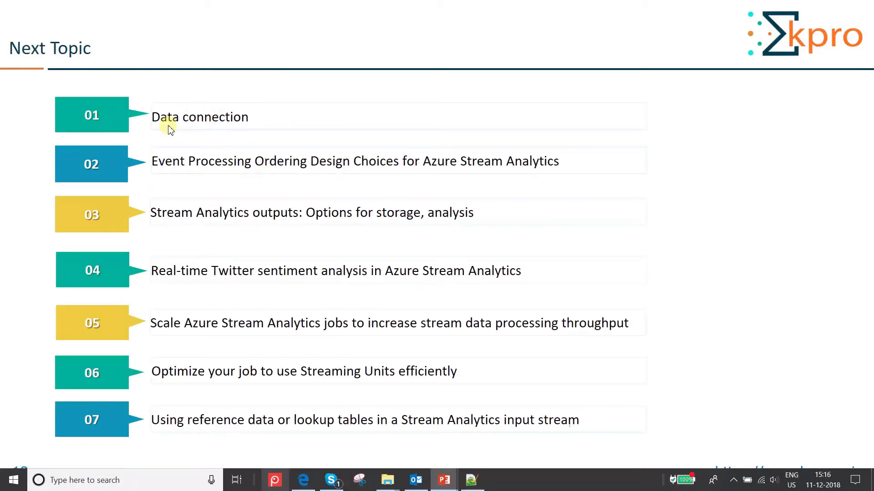
mouse_move(176, 179)
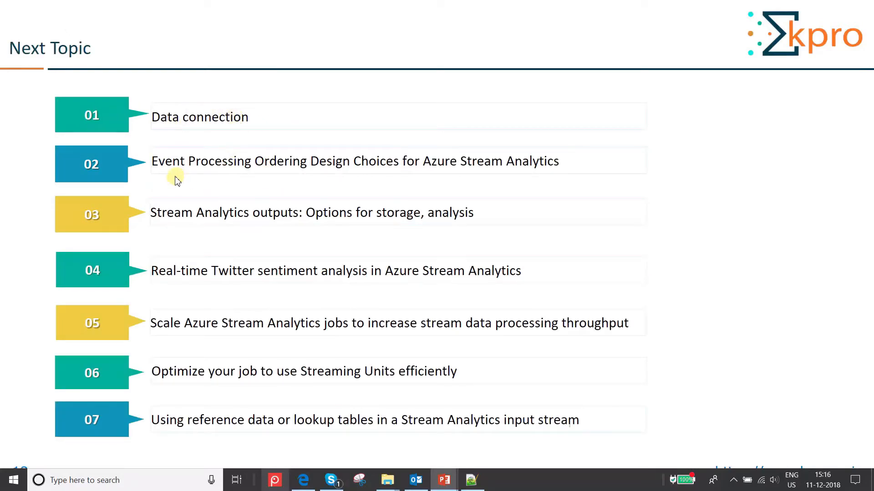
mouse_move(380, 174)
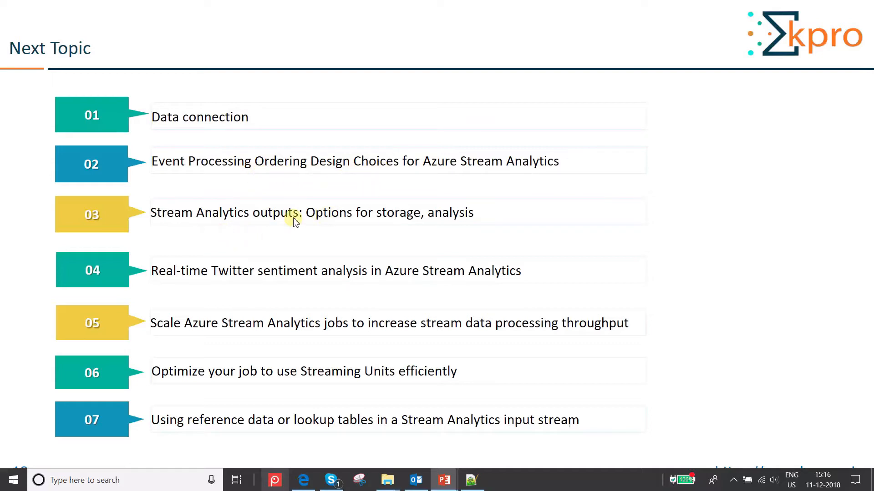
mouse_move(294, 293)
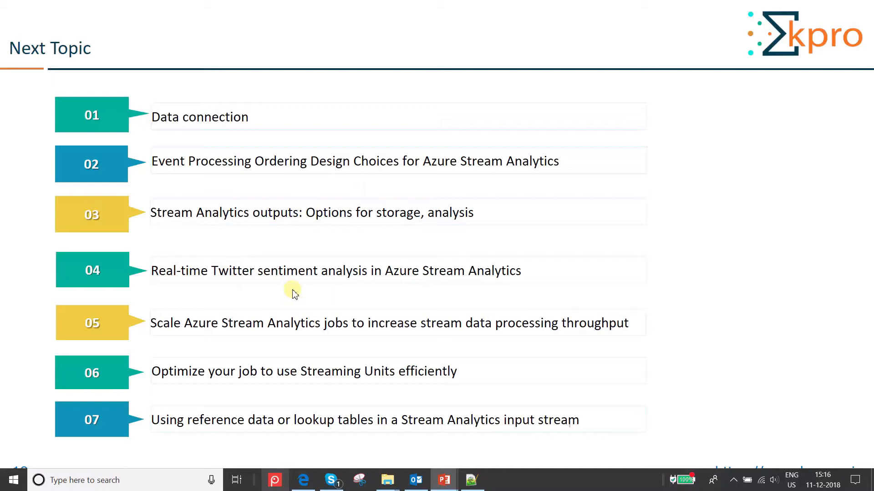
mouse_move(180, 340)
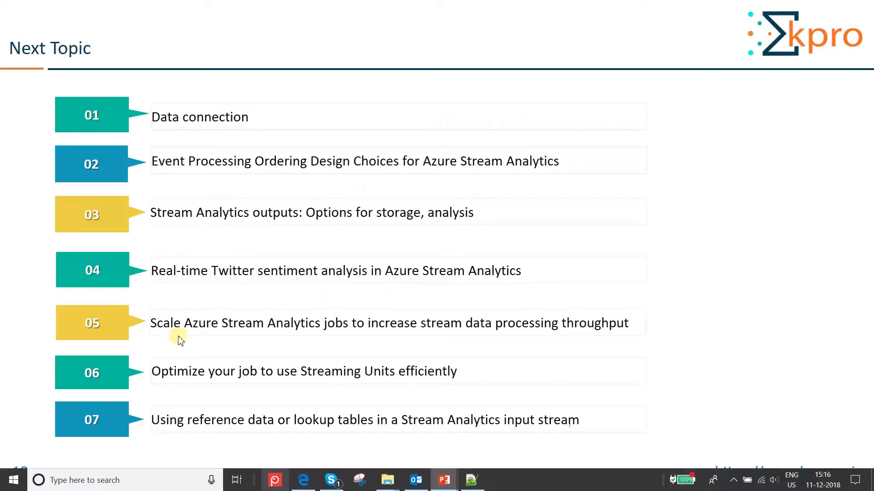
mouse_move(356, 331)
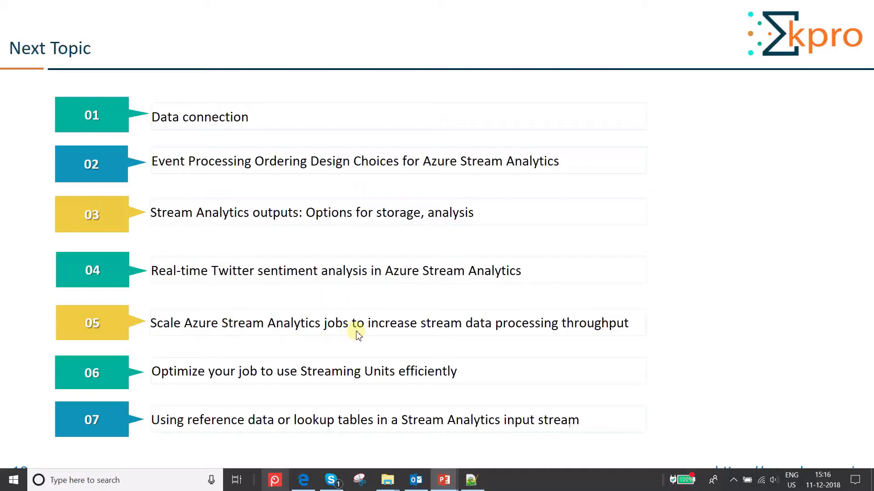
mouse_move(451, 353)
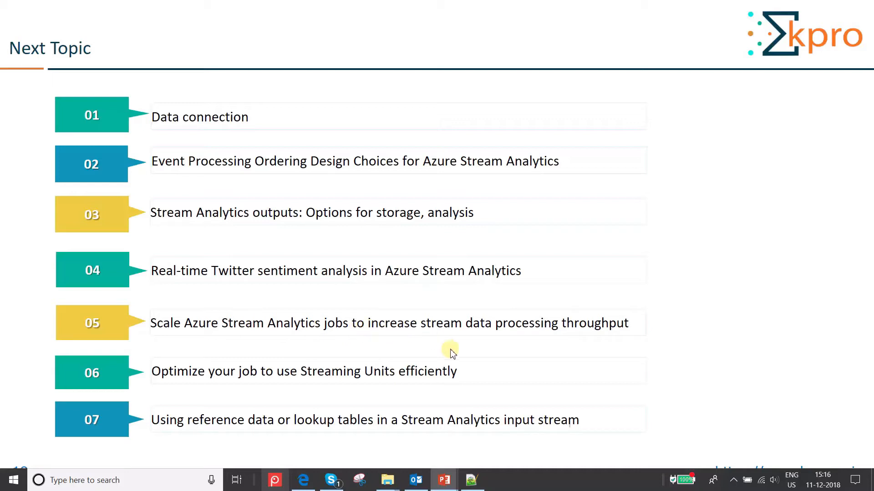
mouse_move(209, 374)
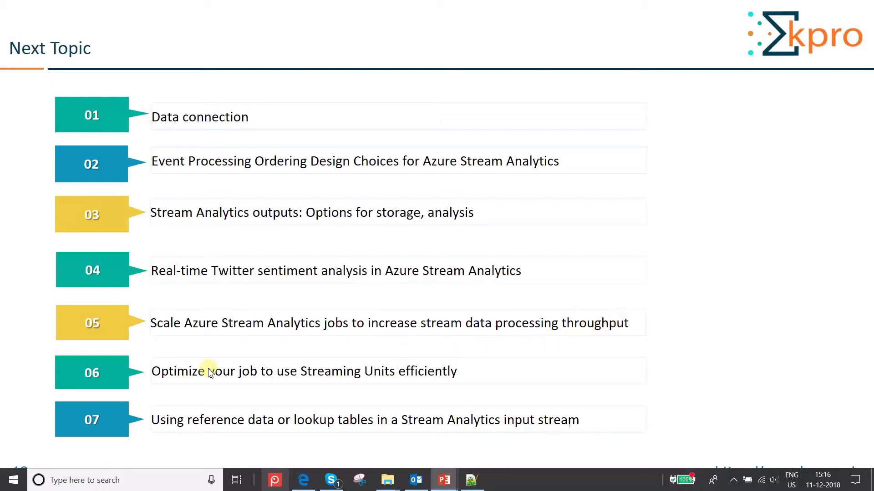
mouse_move(298, 381)
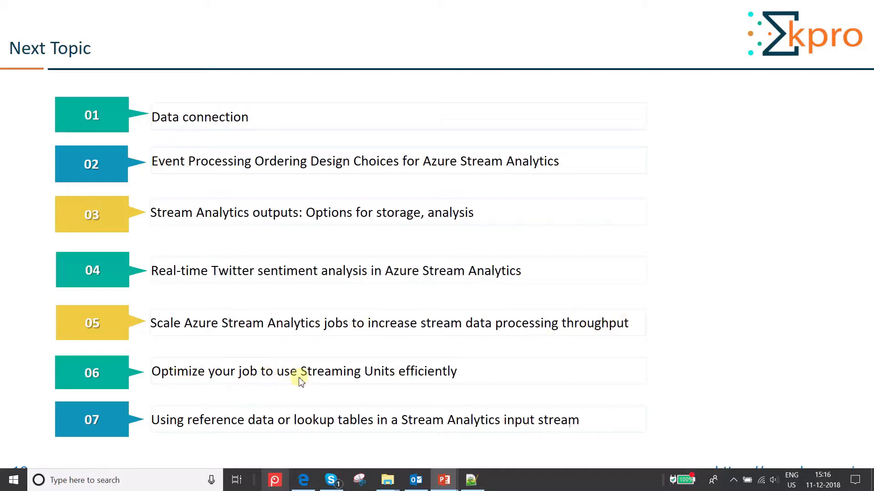
mouse_move(476, 381)
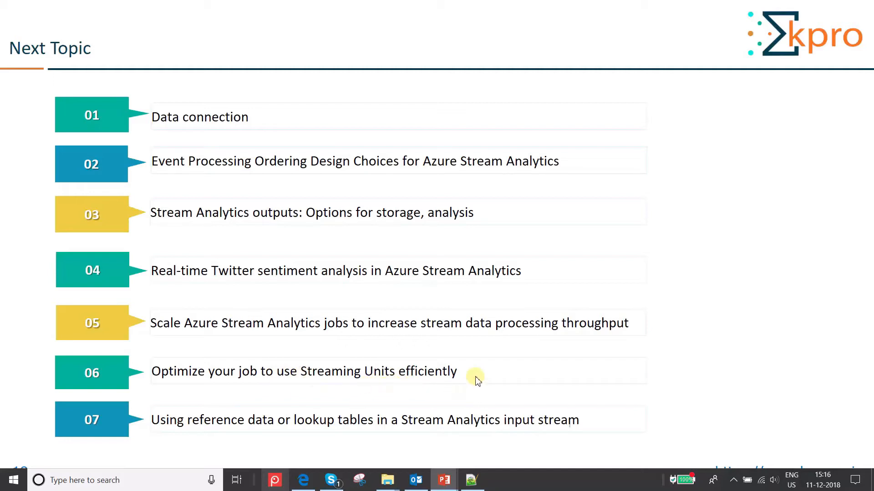
mouse_move(272, 434)
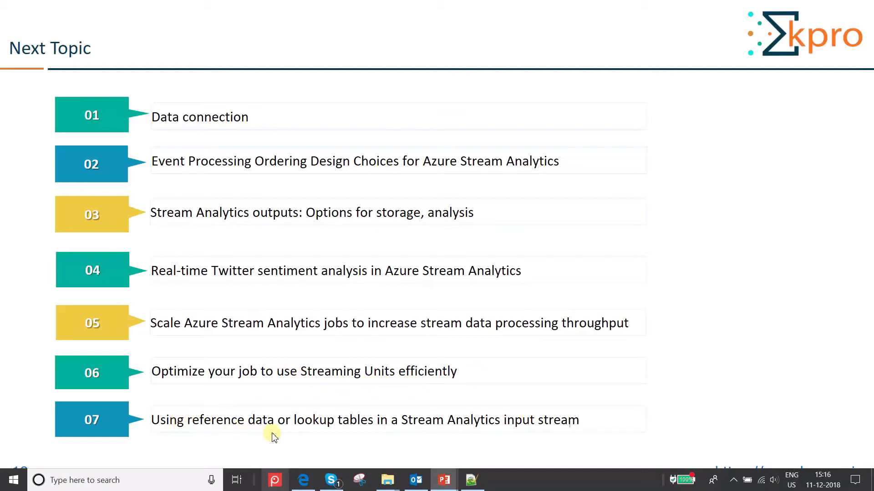
mouse_move(616, 365)
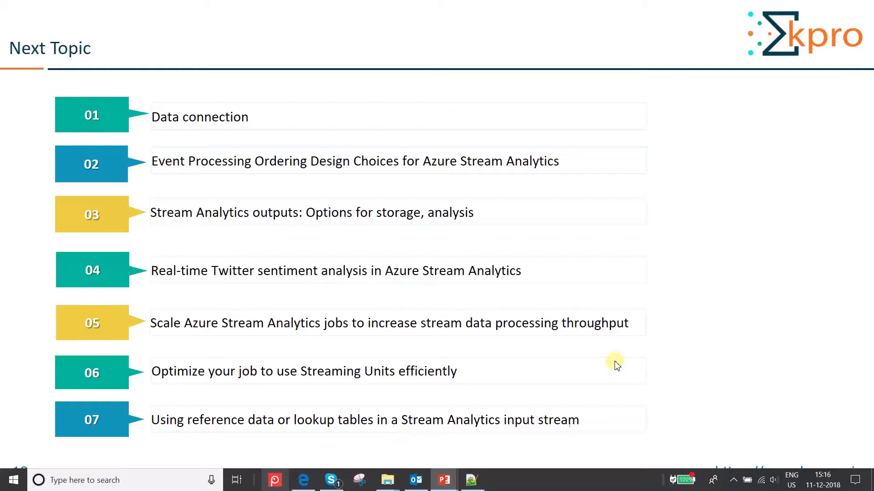
mouse_move(668, 349)
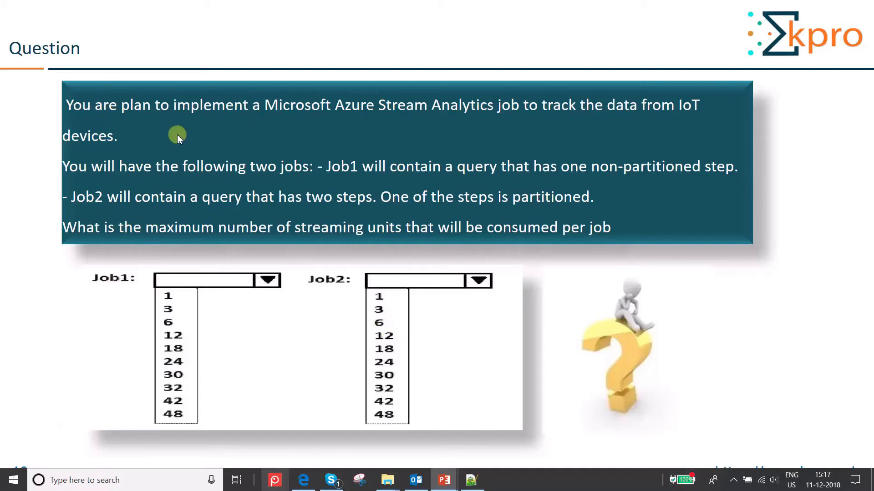
mouse_move(364, 124)
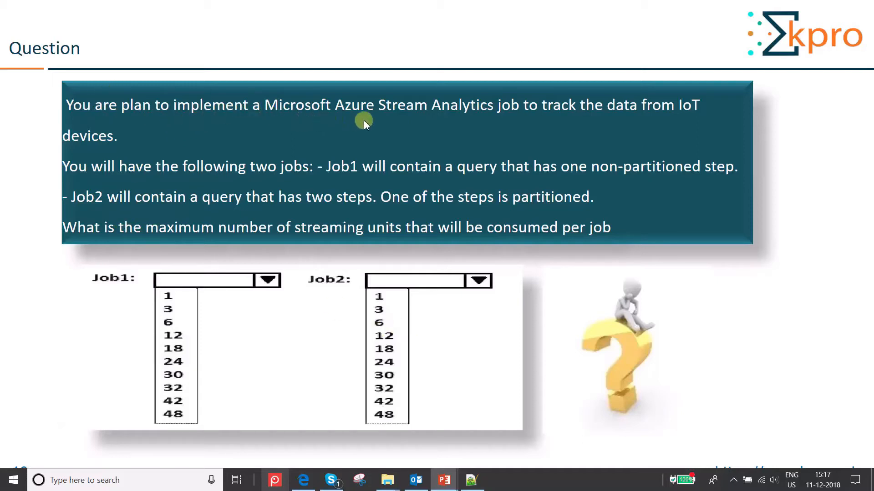
mouse_move(621, 119)
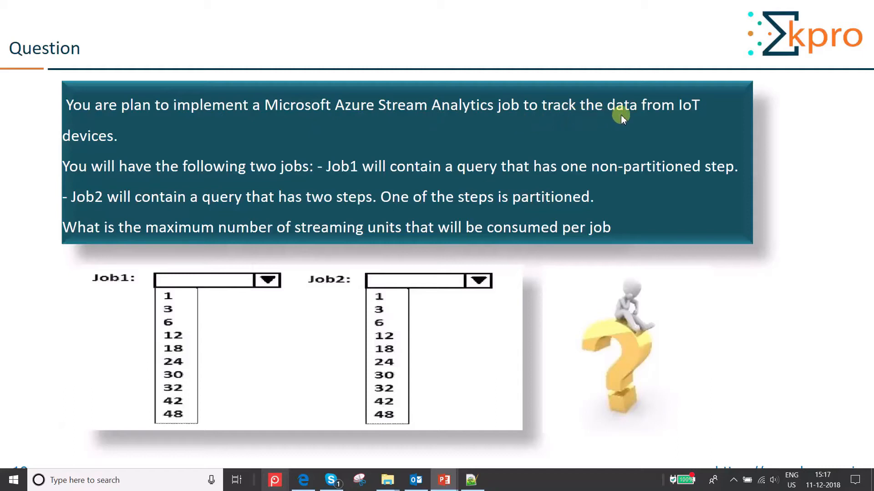
mouse_move(107, 150)
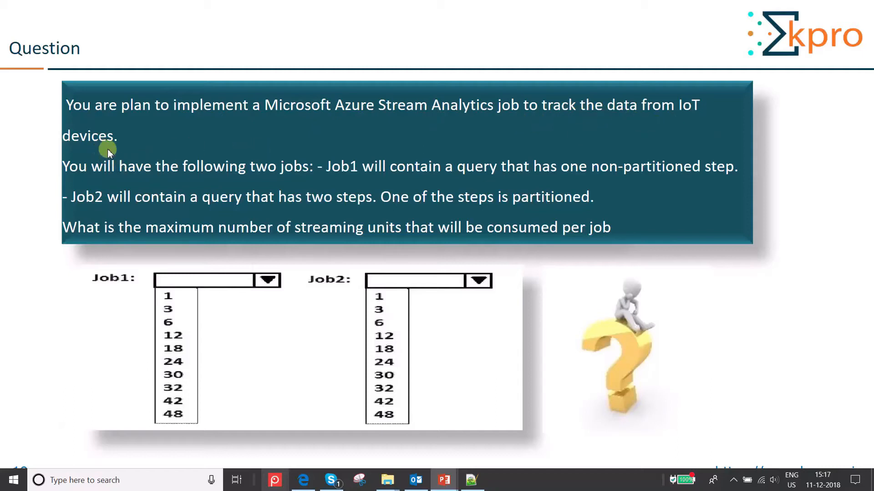
mouse_move(240, 181)
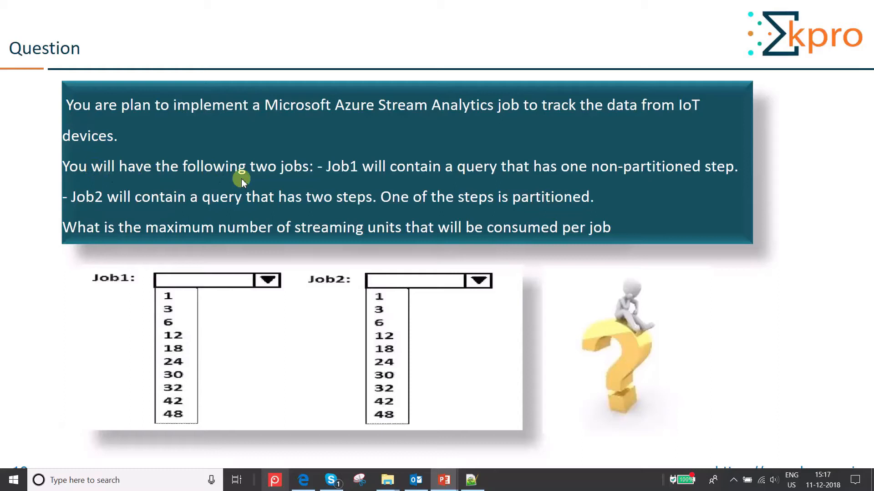
mouse_move(144, 293)
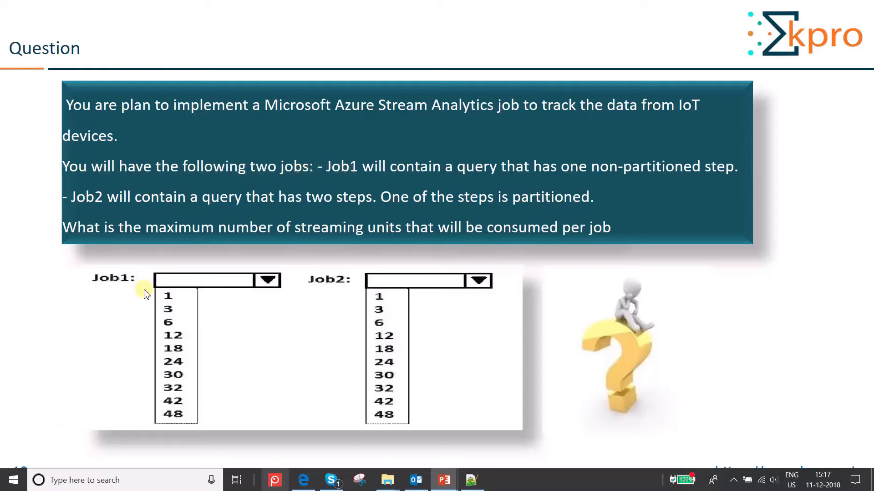
mouse_move(524, 181)
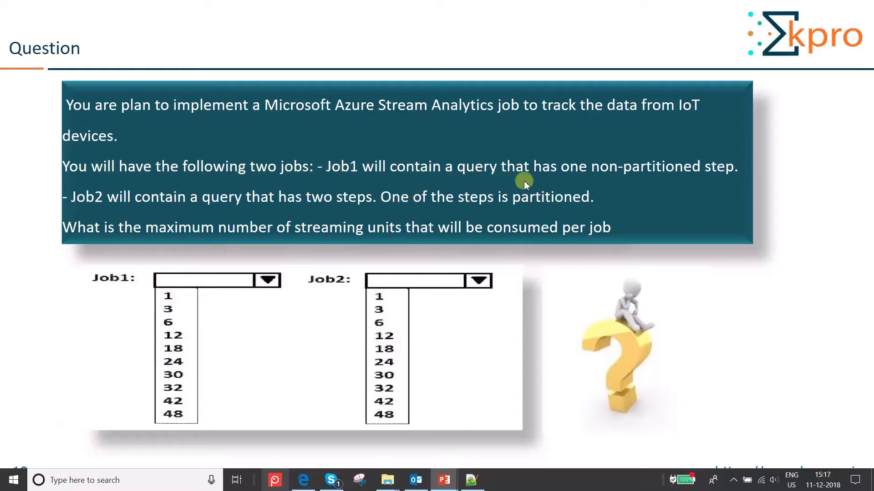
mouse_move(717, 185)
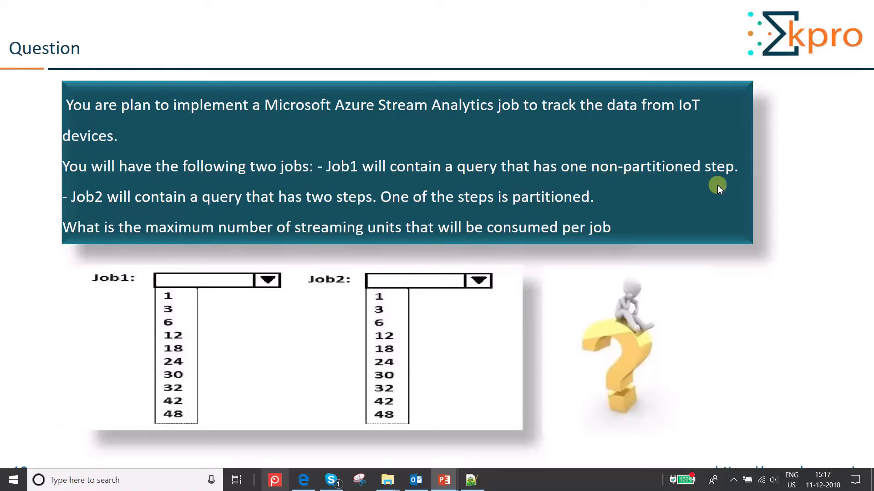
mouse_move(732, 173)
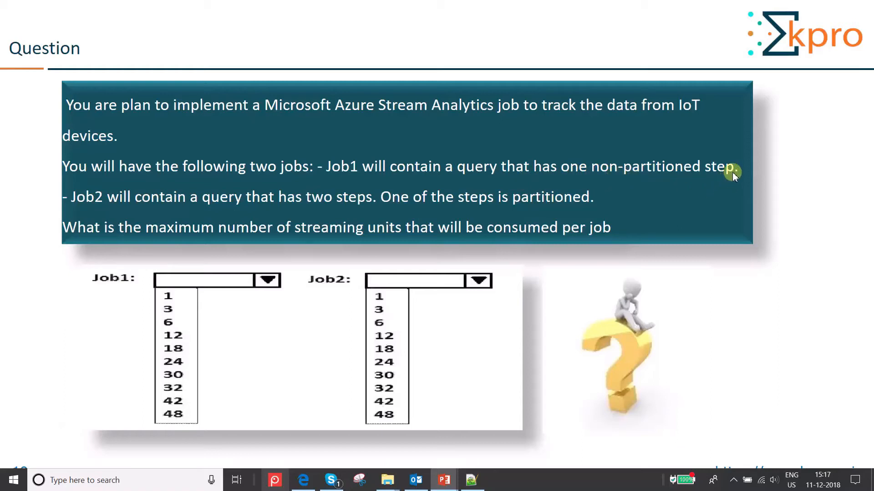
mouse_move(231, 211)
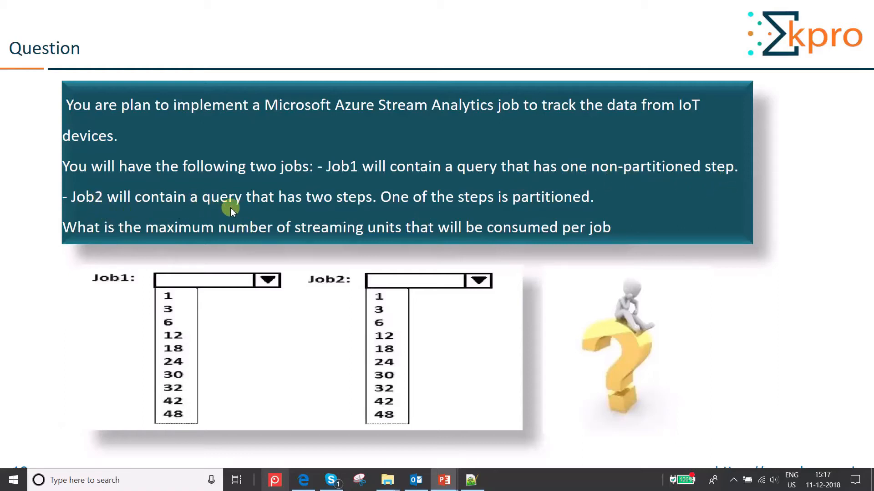
mouse_move(370, 209)
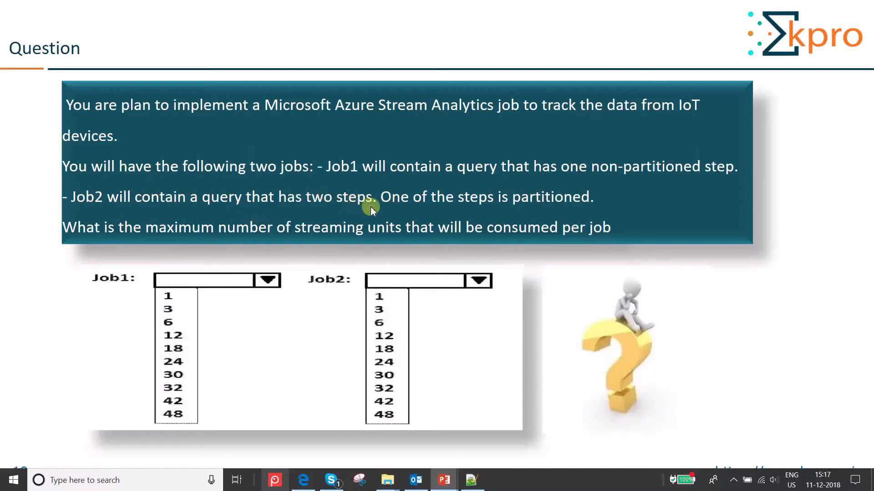
mouse_move(585, 202)
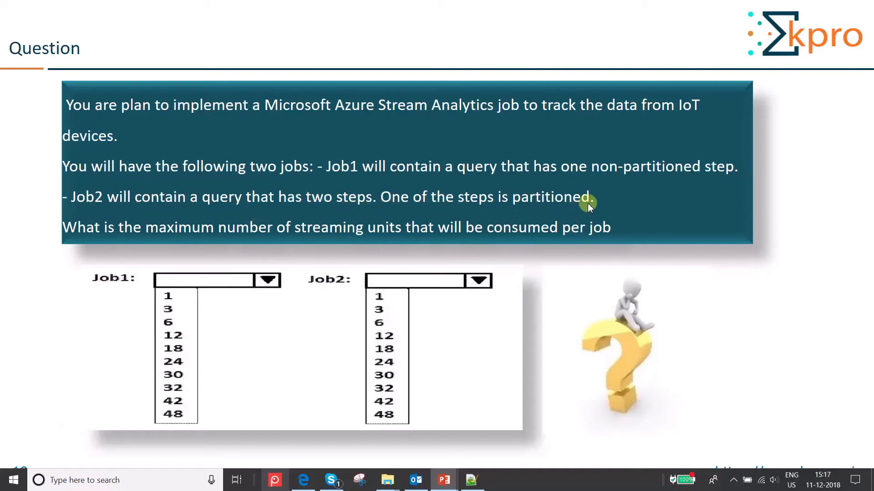
mouse_move(82, 248)
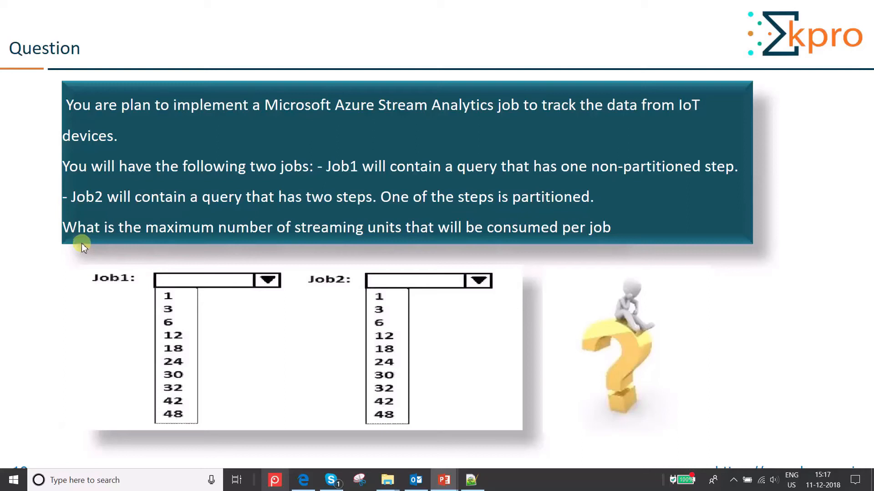
mouse_move(89, 249)
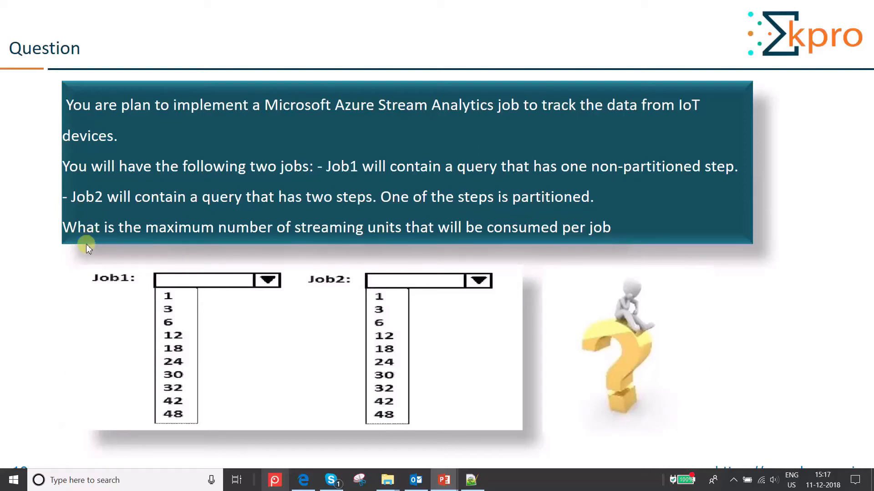
mouse_move(347, 246)
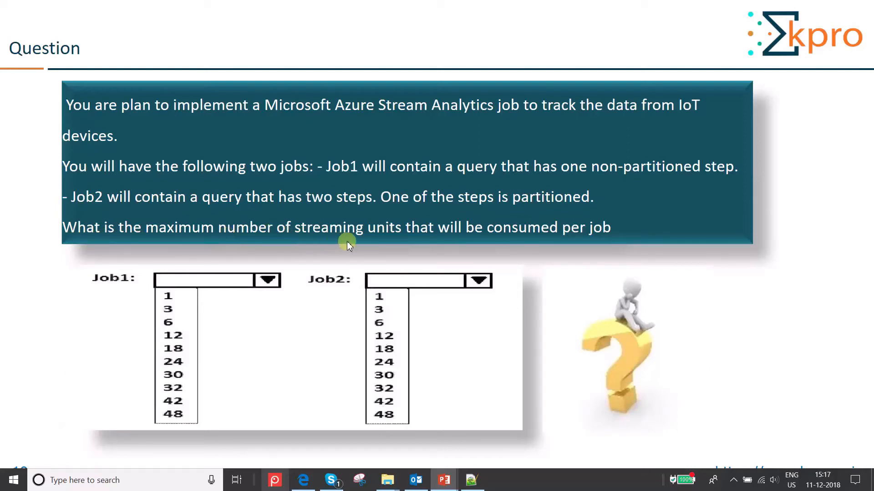
mouse_move(507, 231)
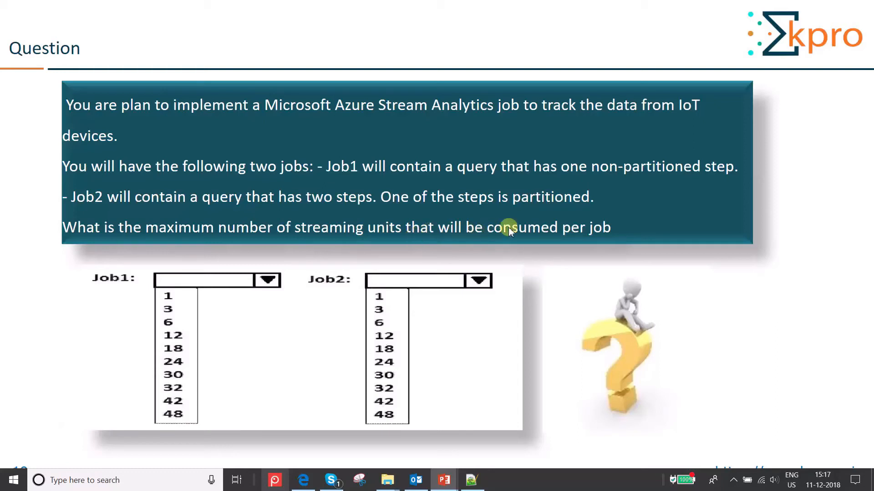